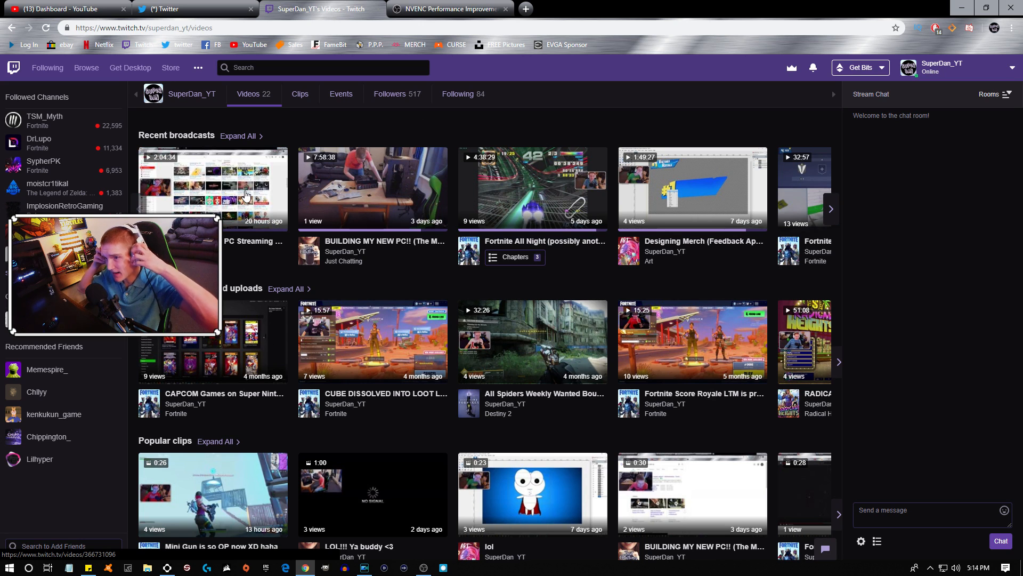
- Open the TESTING Single PC Streaming broadcast and switch playback quality to 1080p60 (Source)
left_click(213, 190)
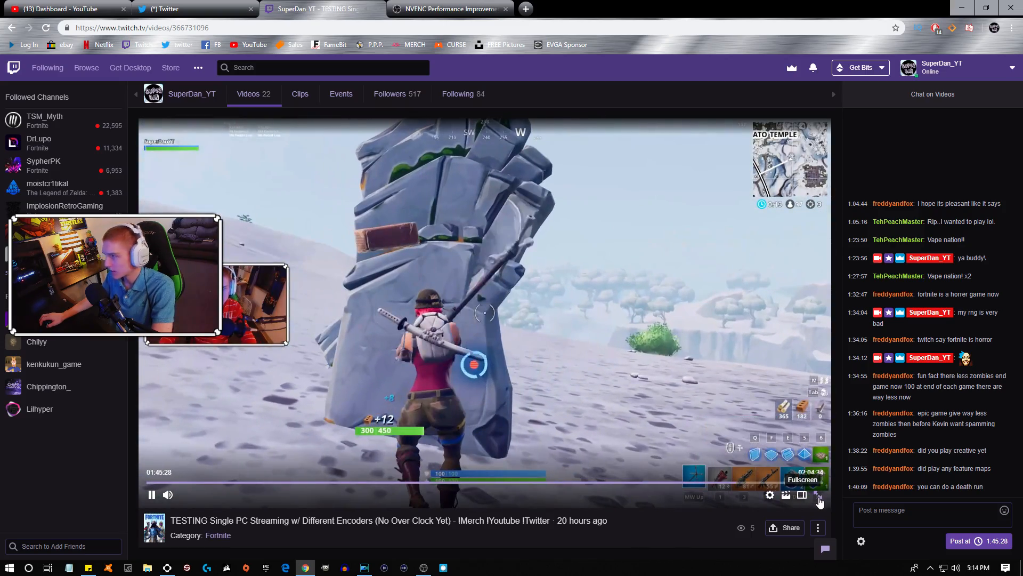
left_click(820, 495)
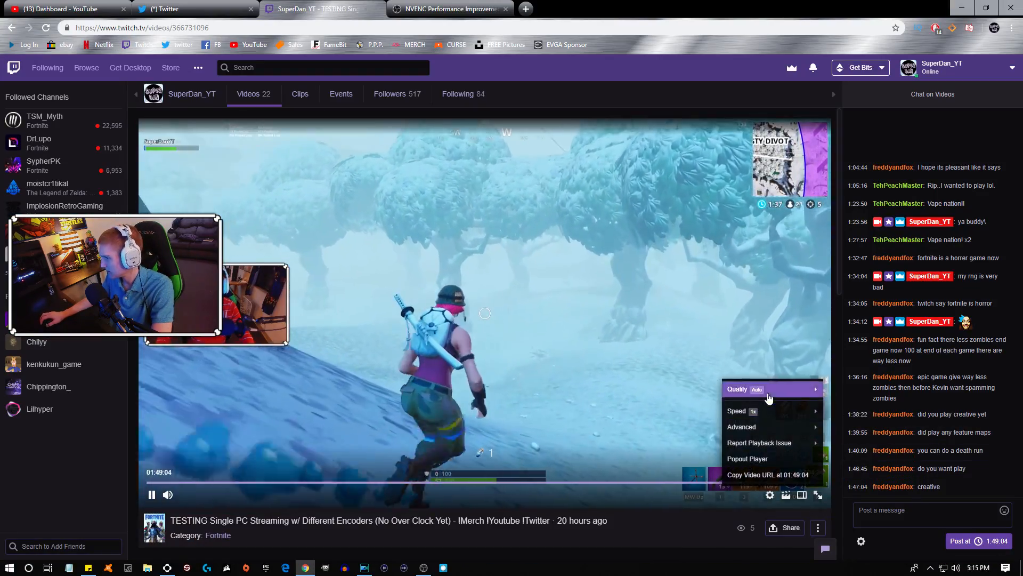
left_click(737, 389)
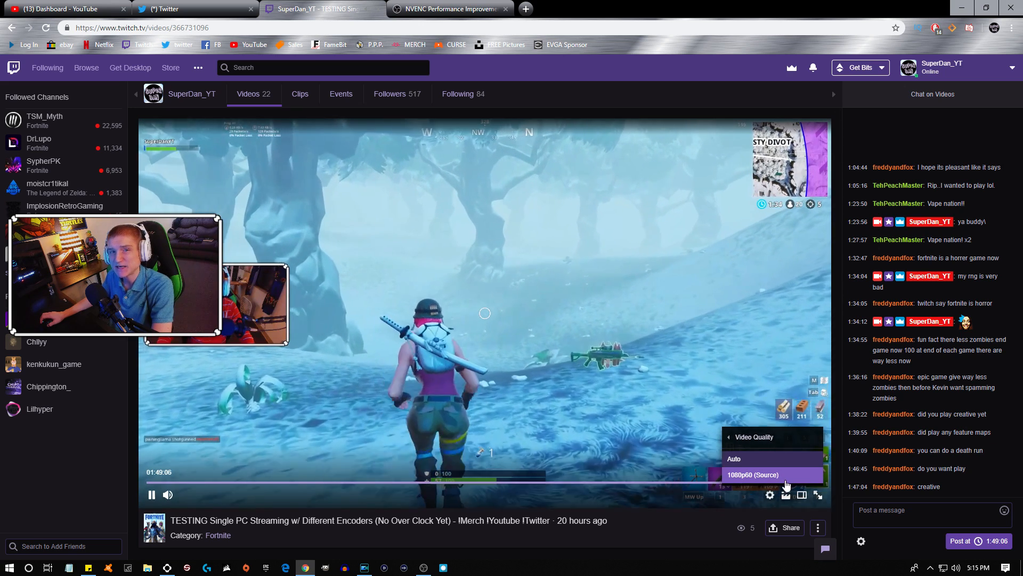
left_click(733, 459)
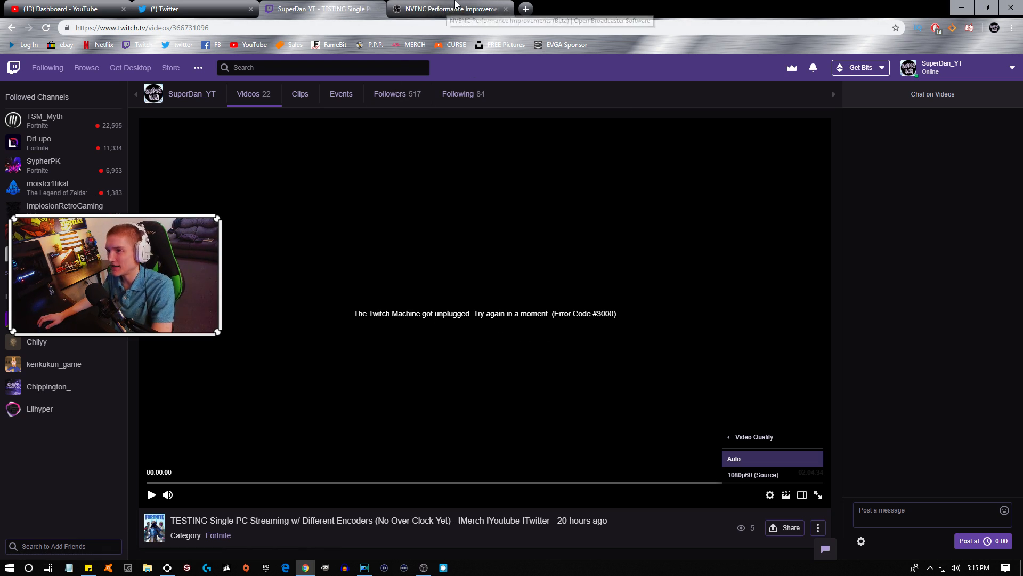
- Read the first post of the NVENC Performance Improvements (Beta) forum thread
left_click(449, 8)
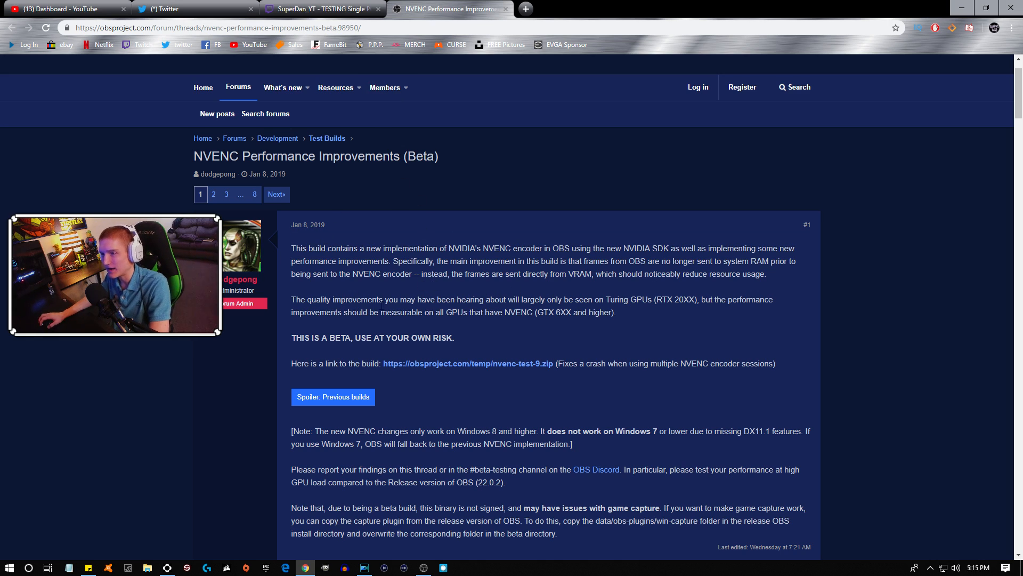
right_click(183, 28)
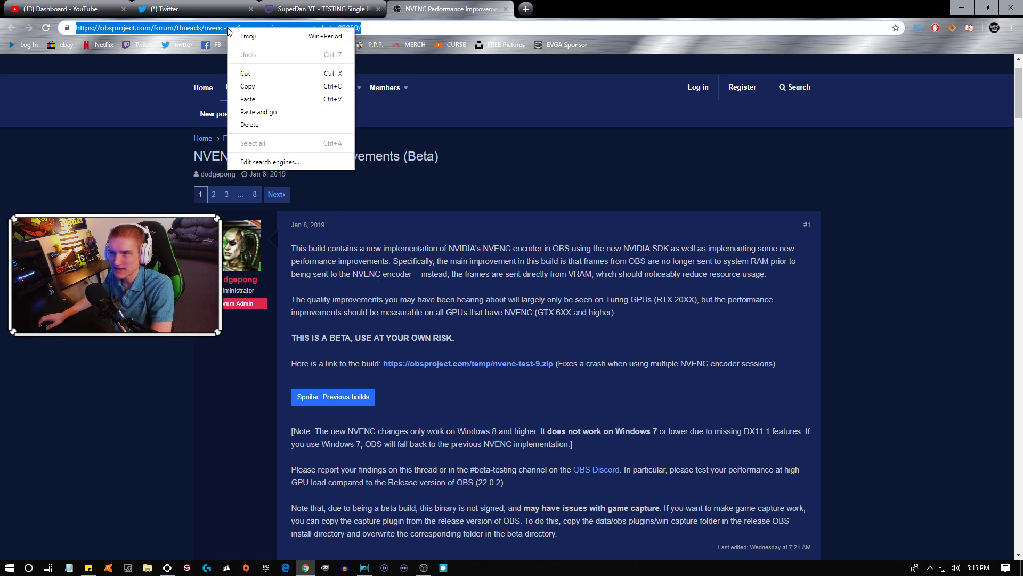
left_click(376, 196)
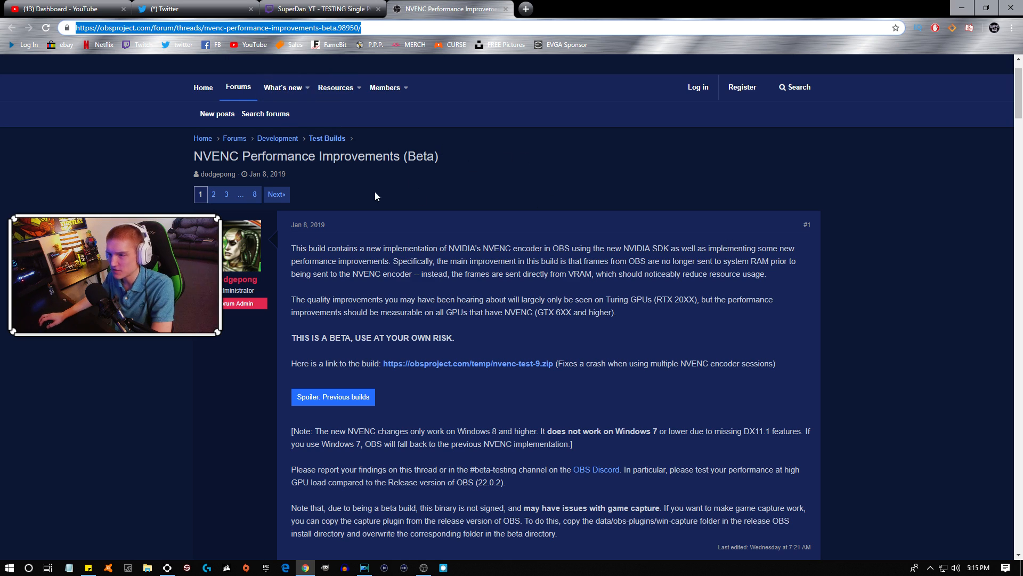
mouse_move(755, 349)
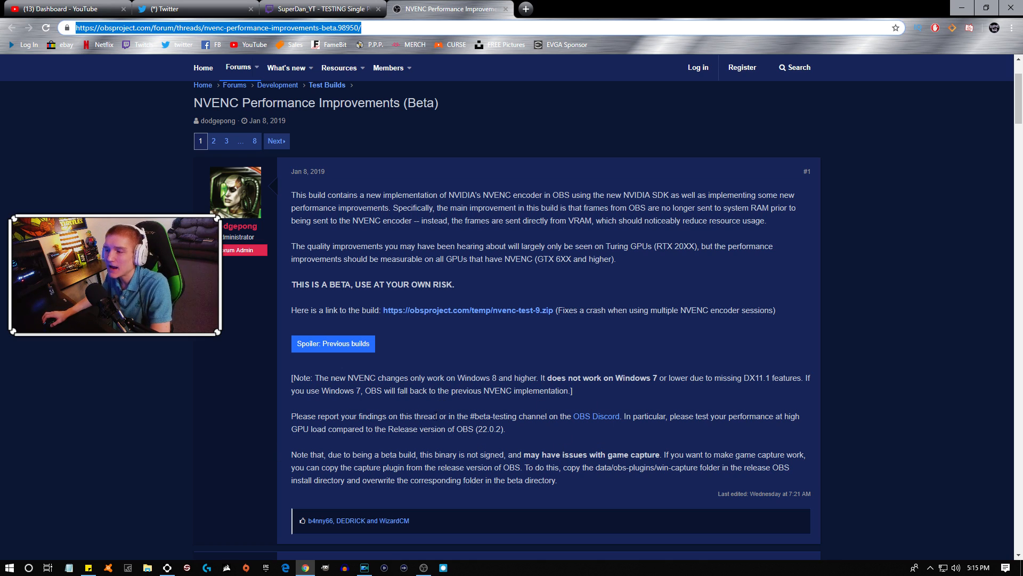
mouse_move(545, 406)
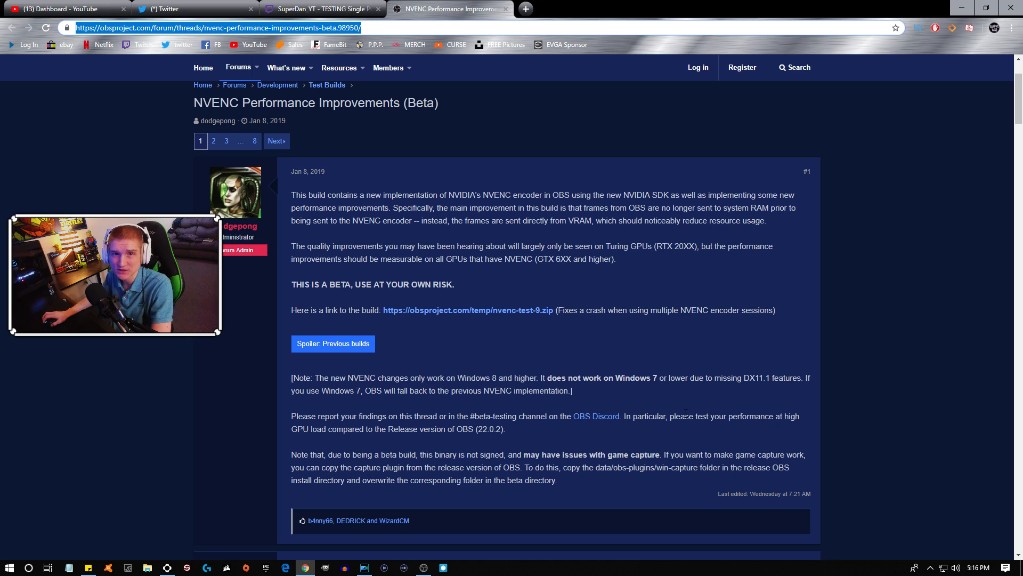
mouse_move(681, 392)
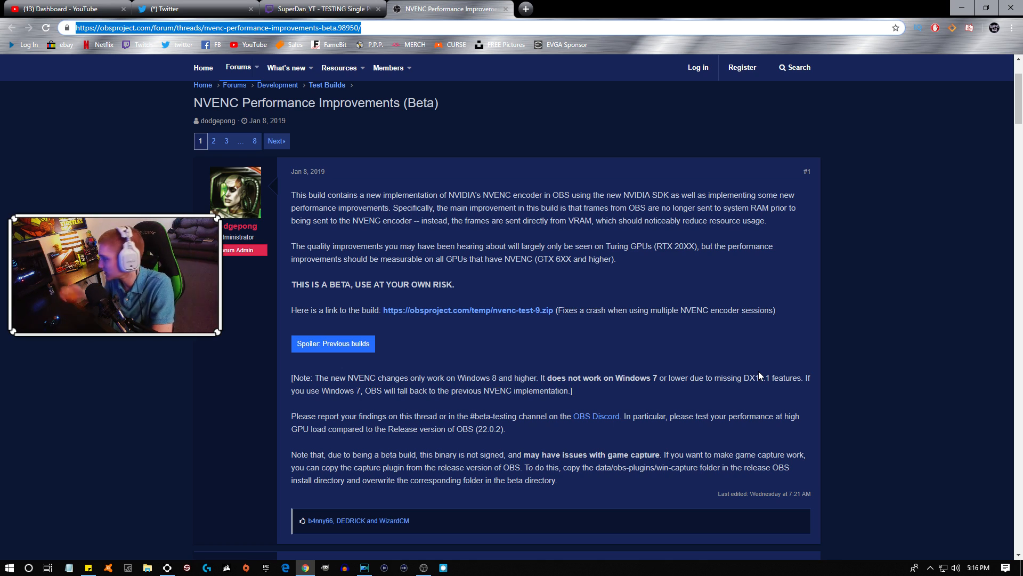
mouse_move(729, 395)
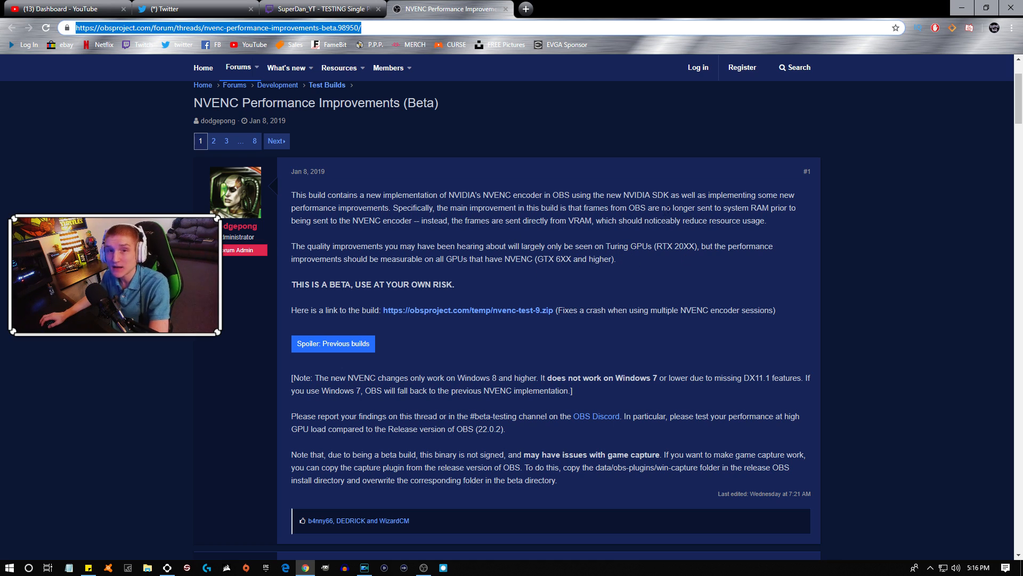
mouse_move(693, 218)
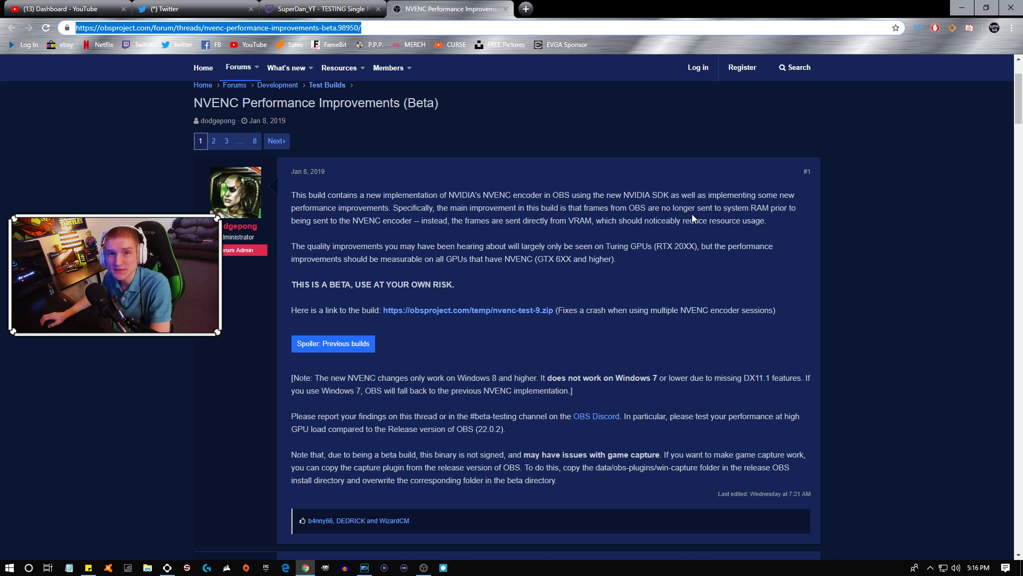
mouse_move(797, 207)
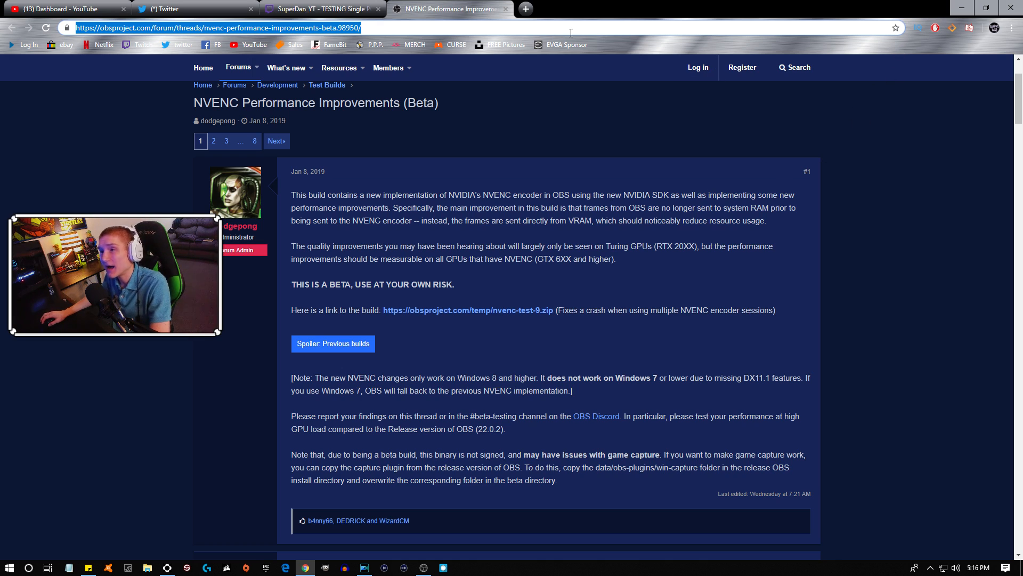
left_click(320, 9)
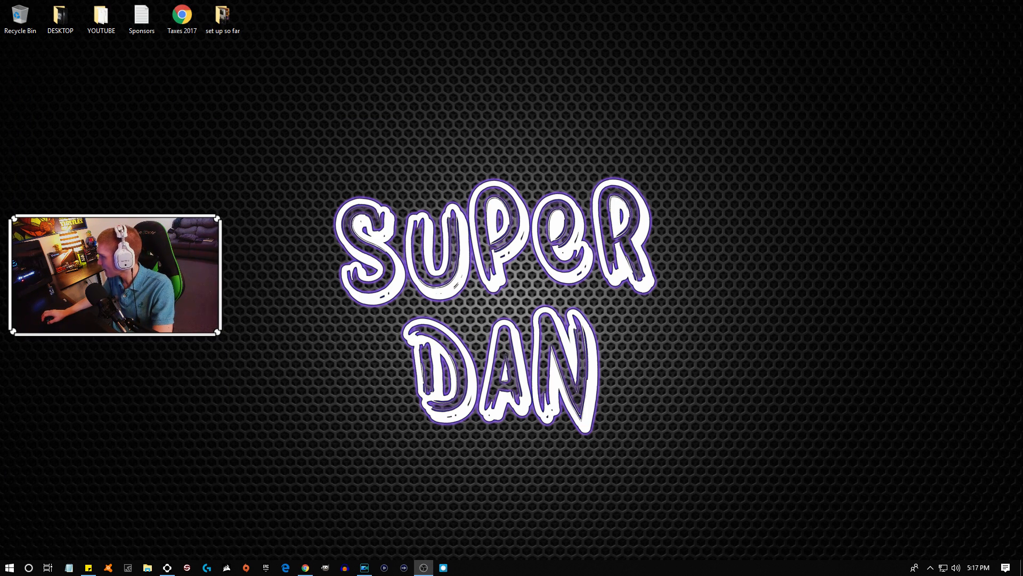
- Show OBS Output streaming settings: NVENC H.264, 6000 bitrate, Max Quality preset
left_click(423, 566)
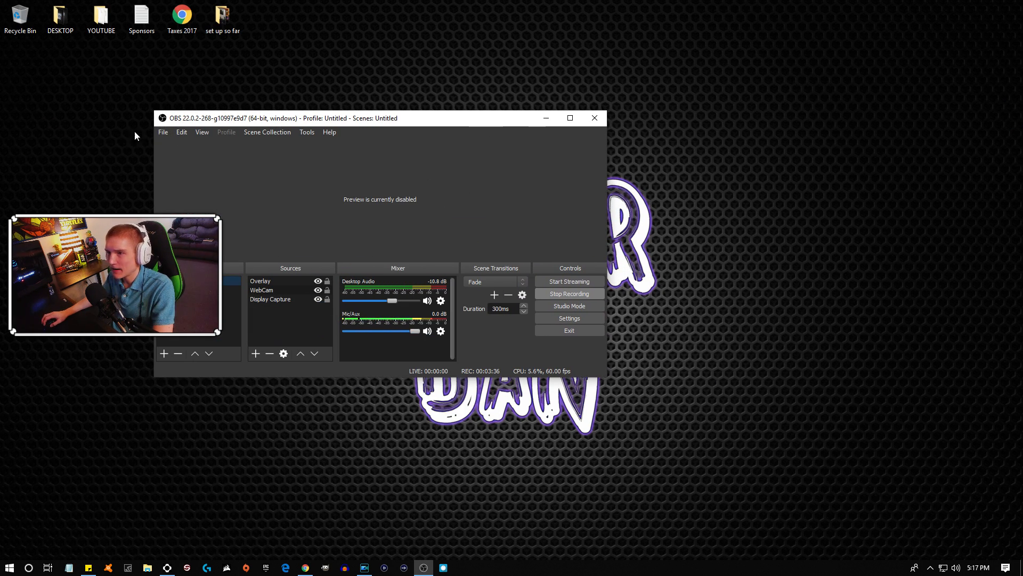
left_click(569, 318)
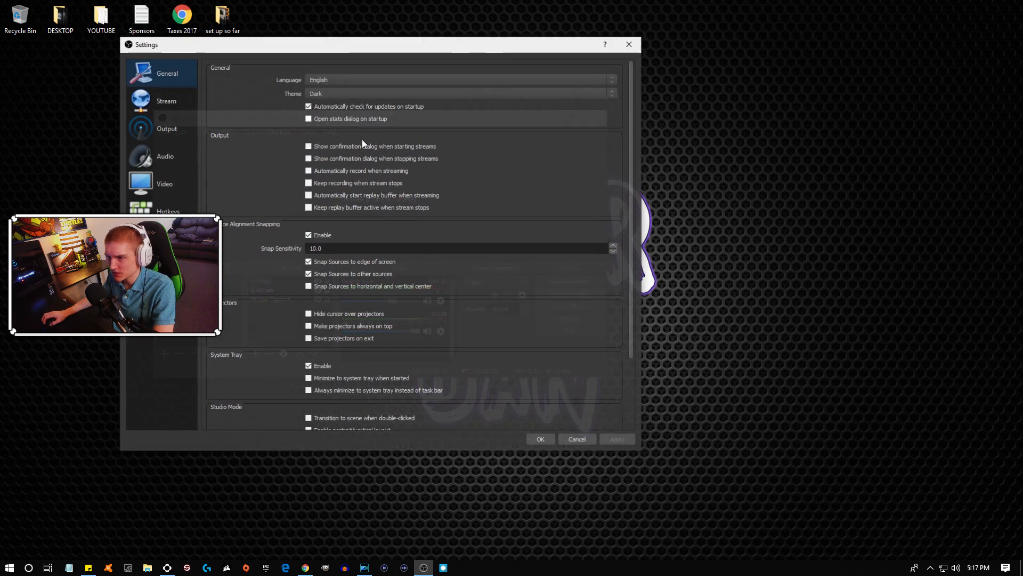
left_click(167, 128)
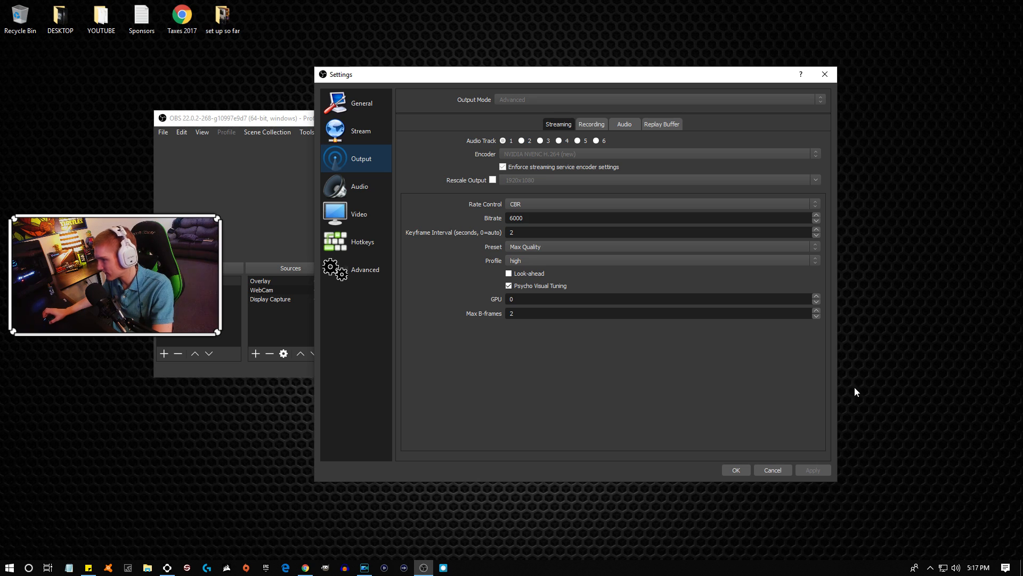
mouse_move(654, 273)
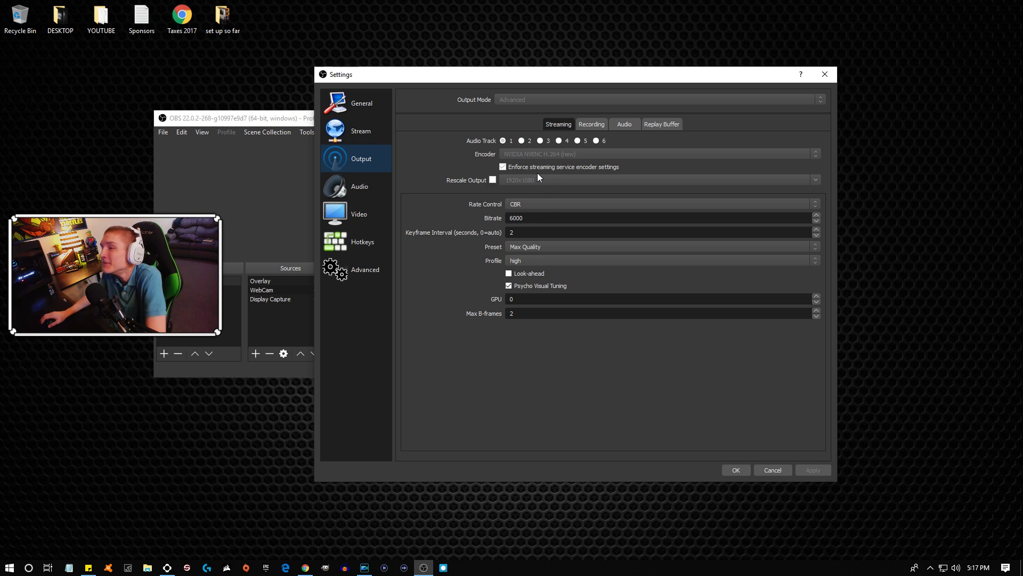
mouse_move(525, 207)
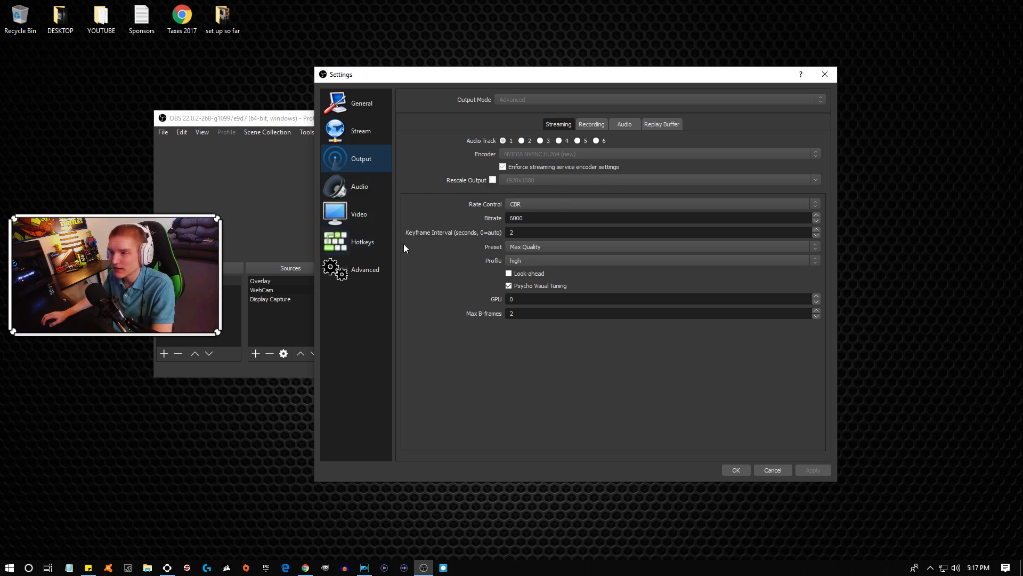
left_click(358, 213)
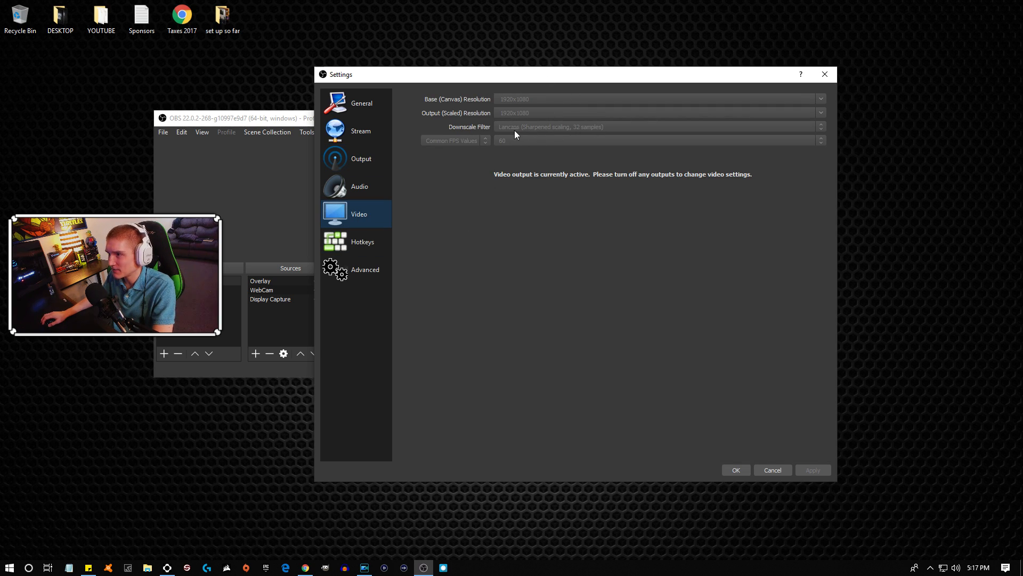
mouse_move(463, 161)
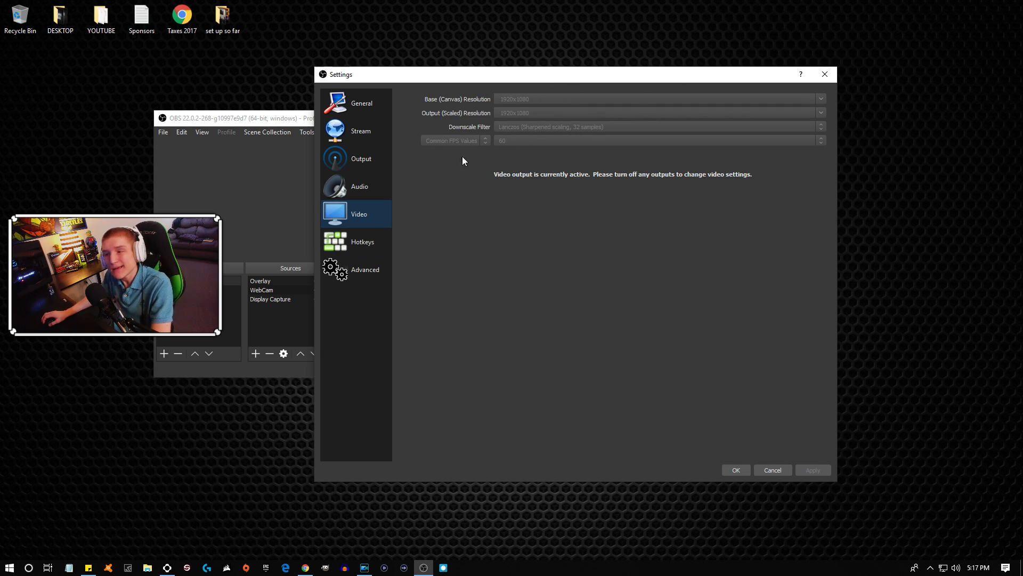
left_click(361, 159)
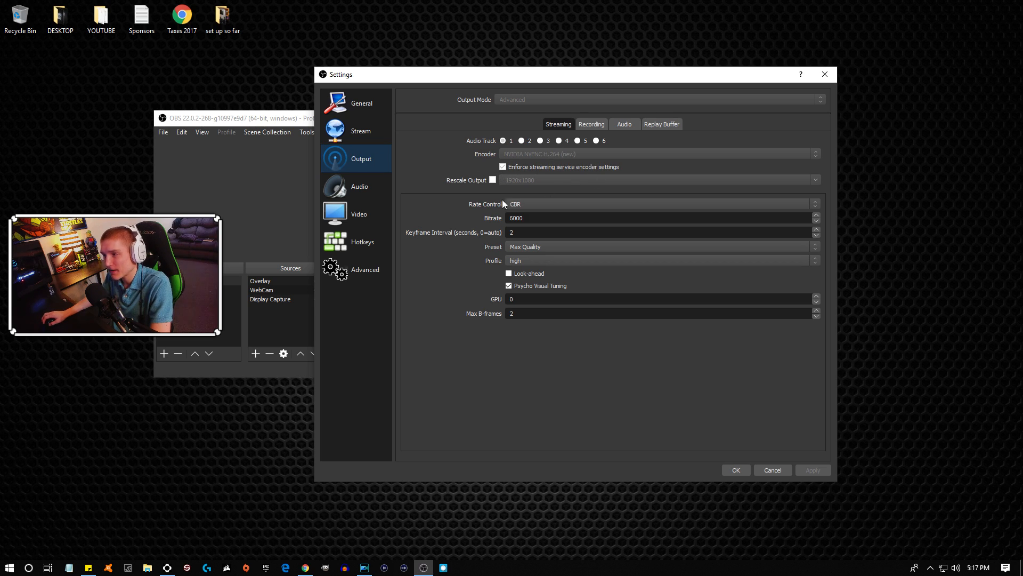
triple_click(516, 218)
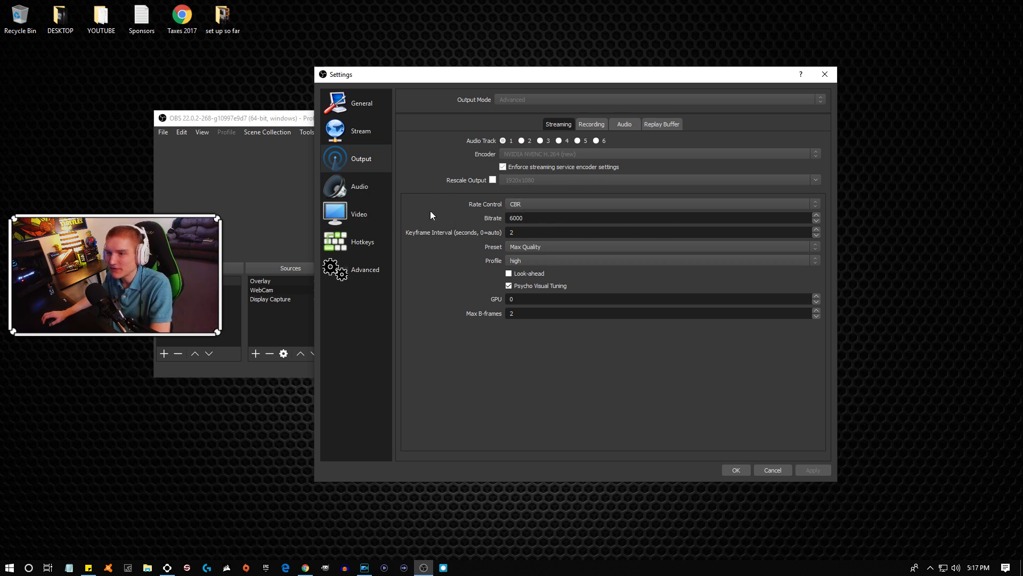
left_click(591, 124)
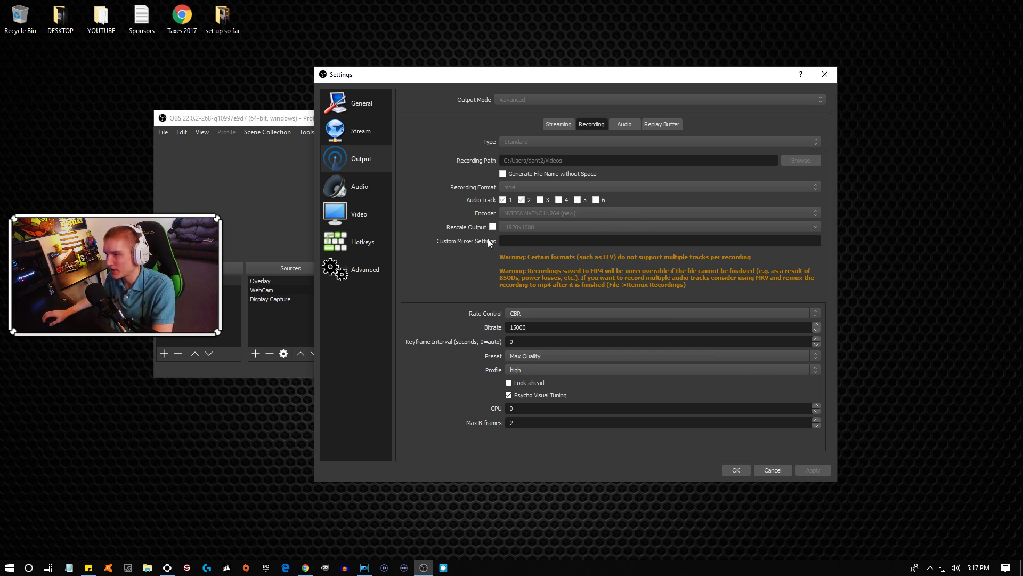
mouse_move(613, 291)
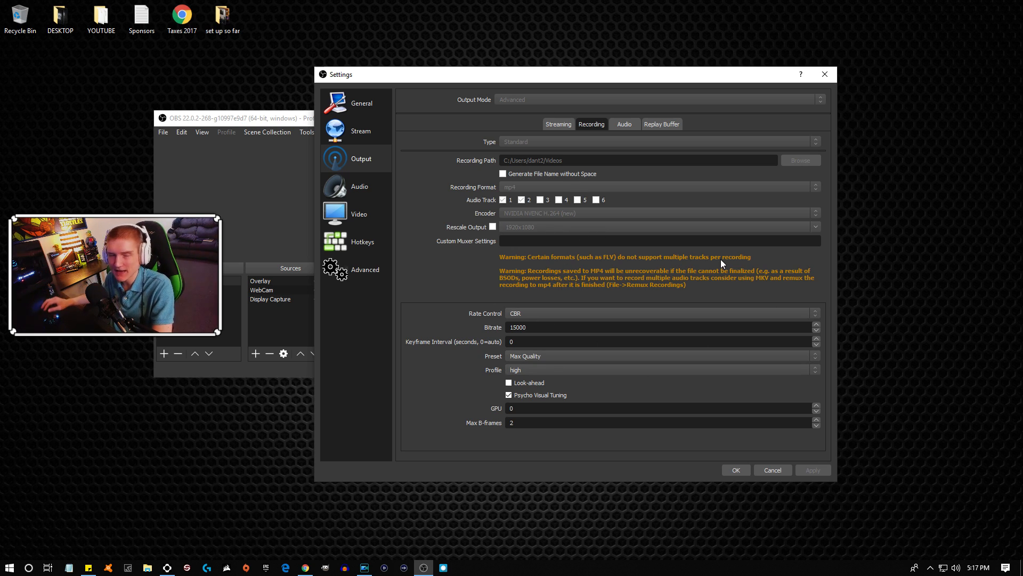
mouse_move(558, 124)
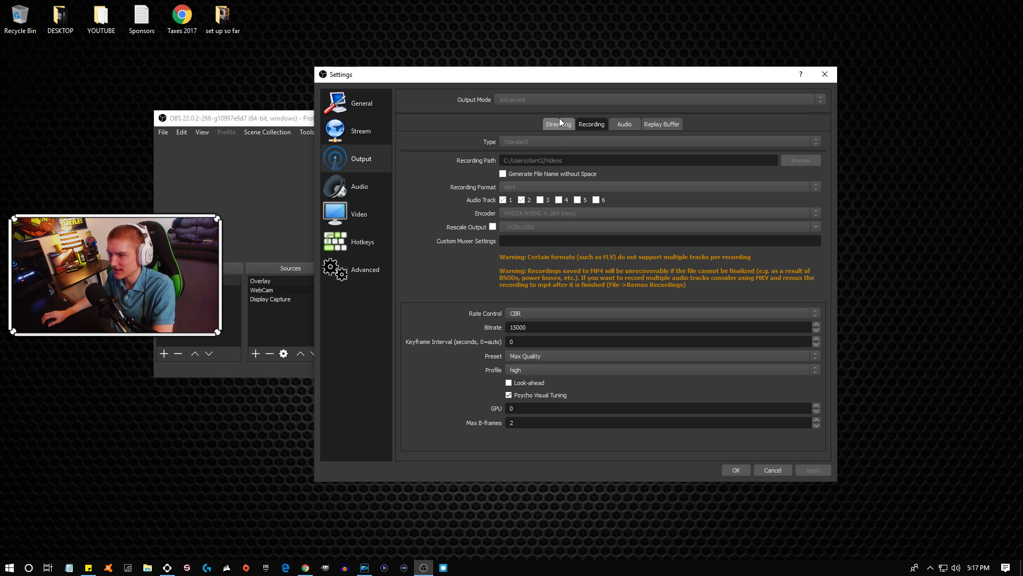
mouse_move(543, 223)
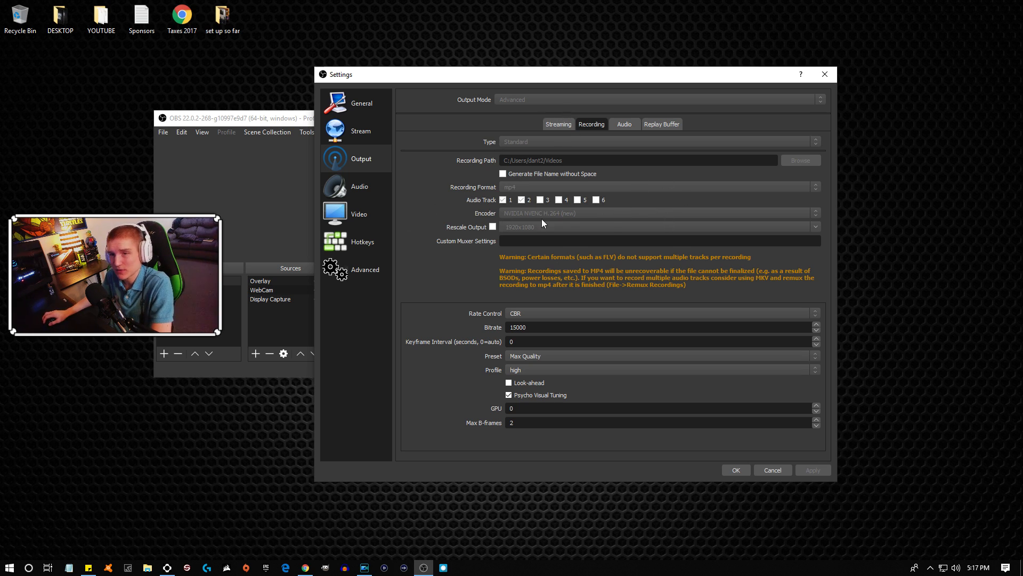
mouse_move(794, 282)
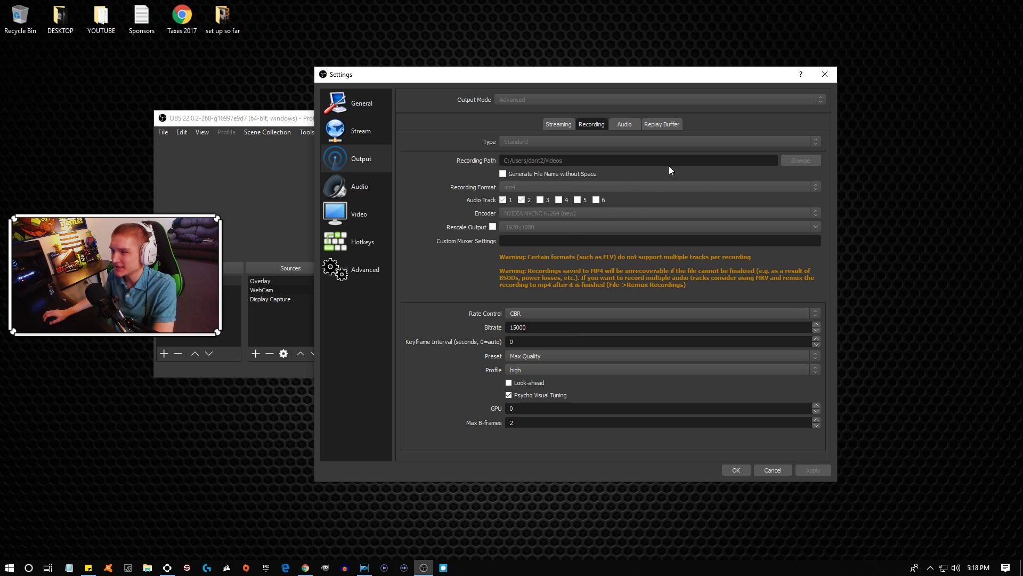
mouse_move(614, 188)
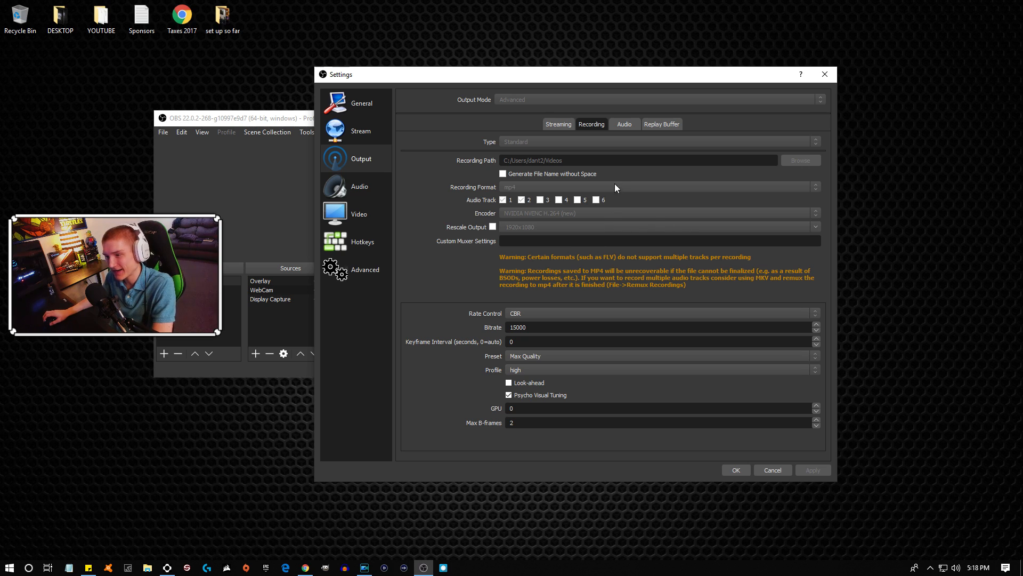
- Keep CBR rate control and 2-second keyframe interval, then review the encoder preset list
left_click(558, 124)
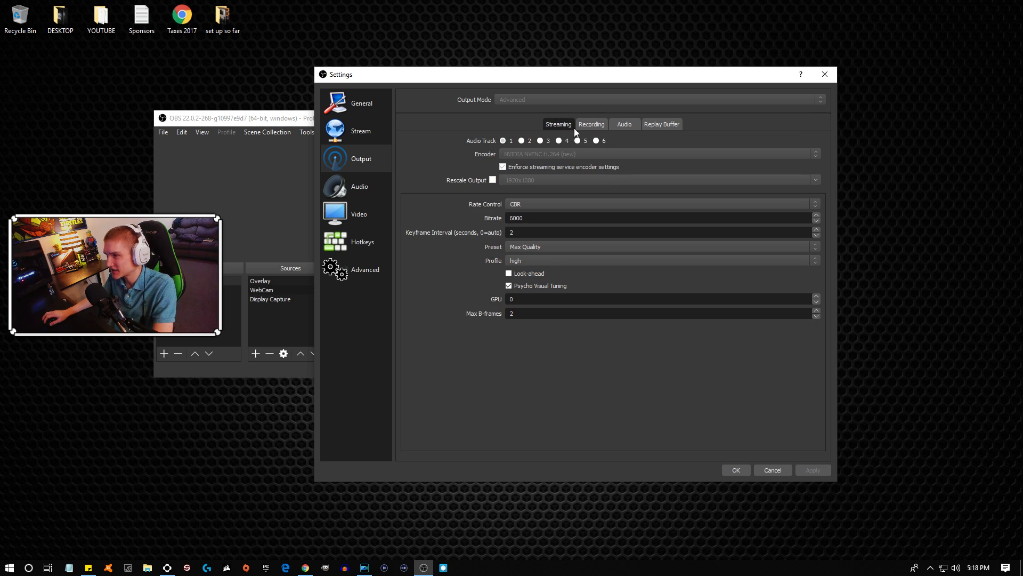
mouse_move(561, 201)
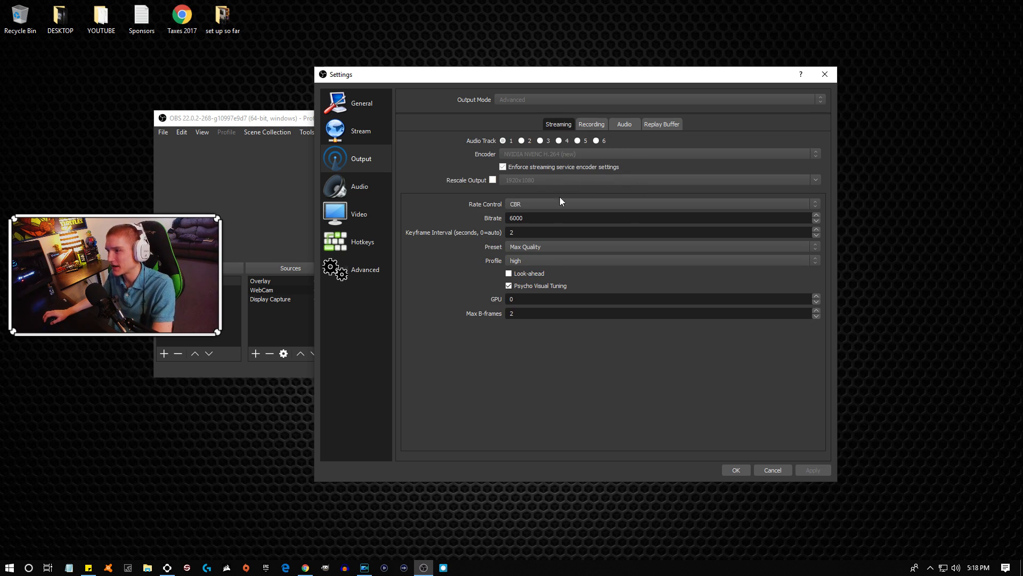
left_click(660, 204)
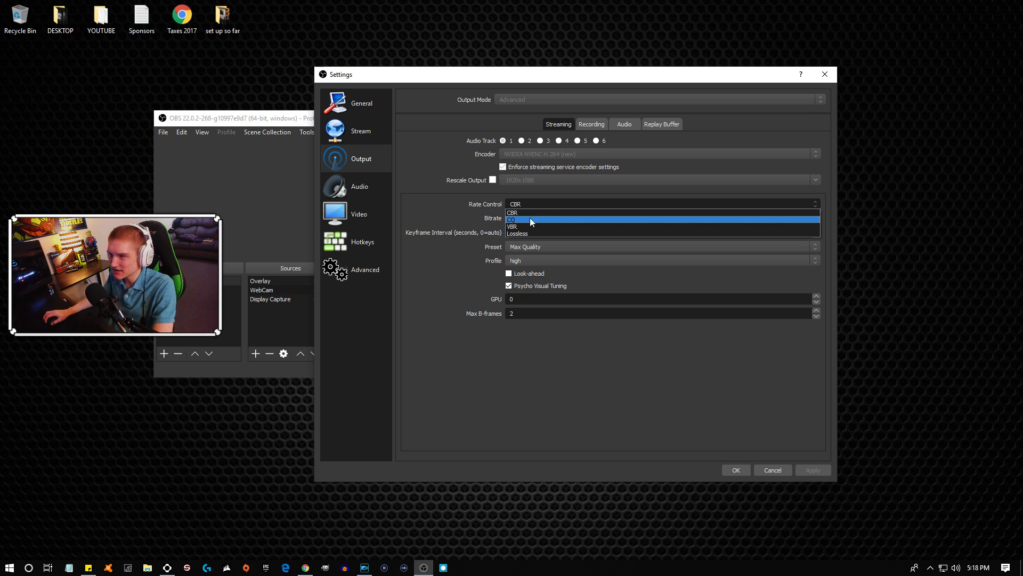
mouse_move(555, 227)
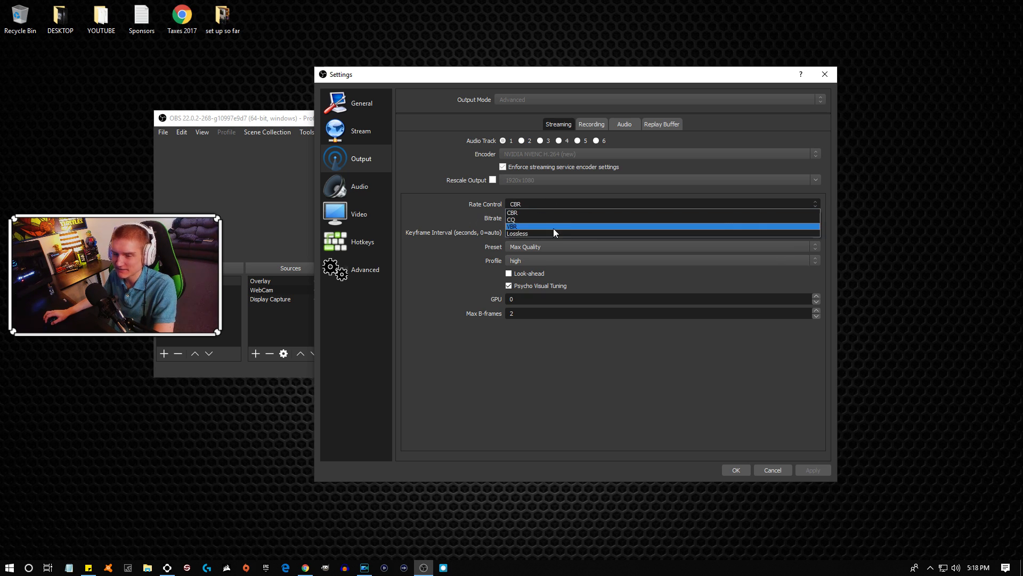
left_click(514, 212)
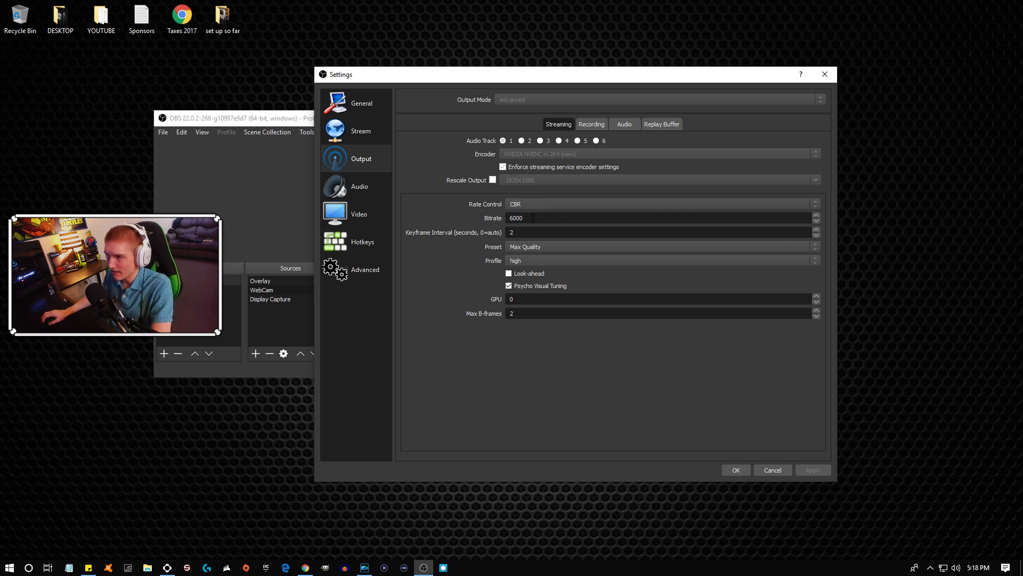
mouse_move(465, 178)
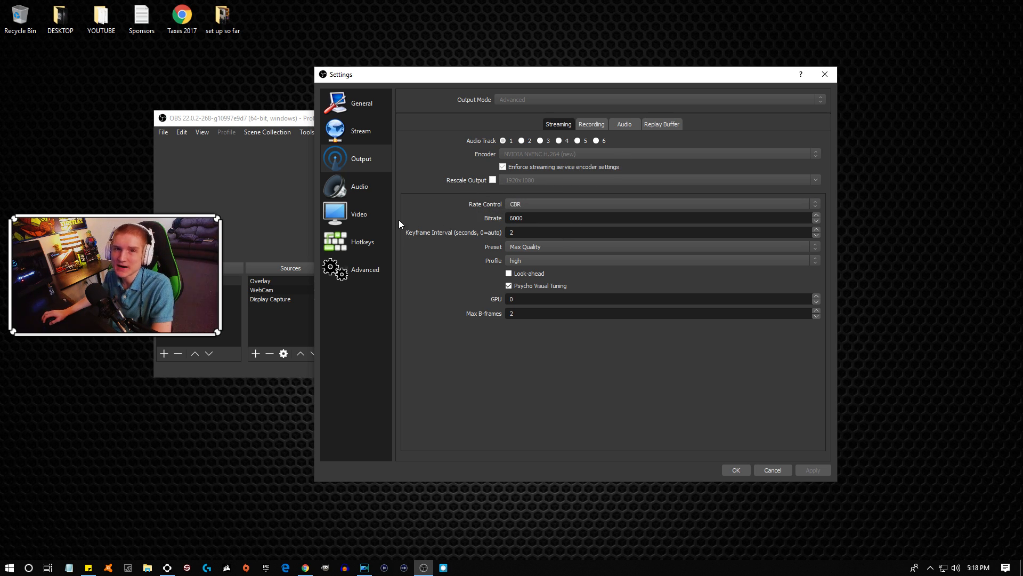
mouse_move(463, 222)
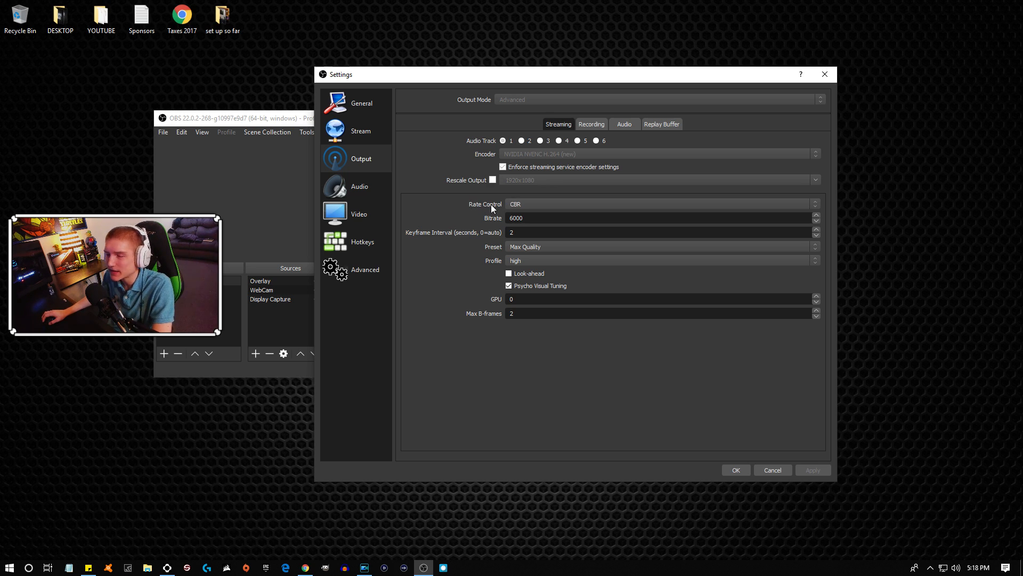
mouse_move(458, 237)
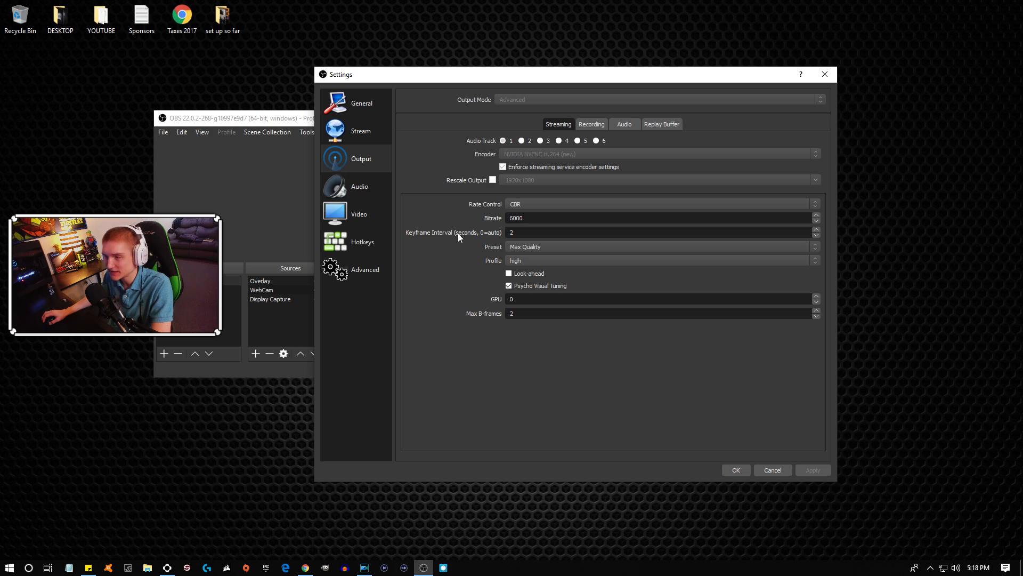
mouse_move(553, 274)
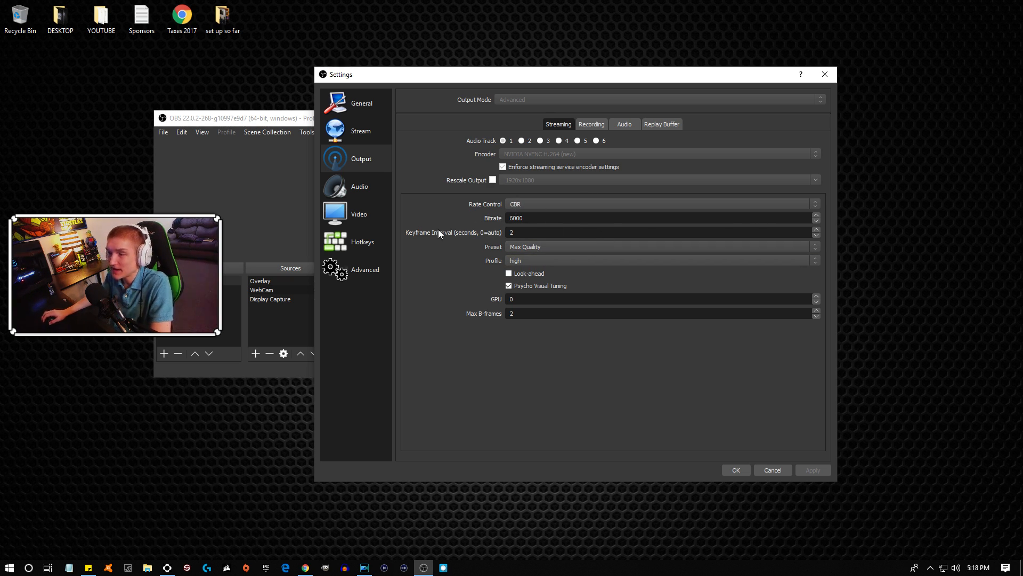
mouse_move(447, 288)
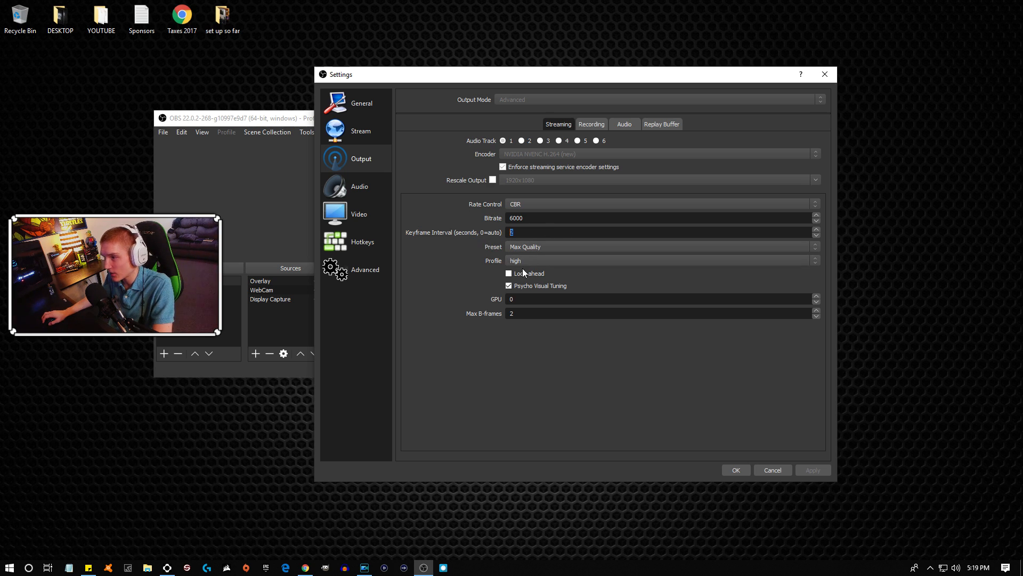
left_click(509, 273)
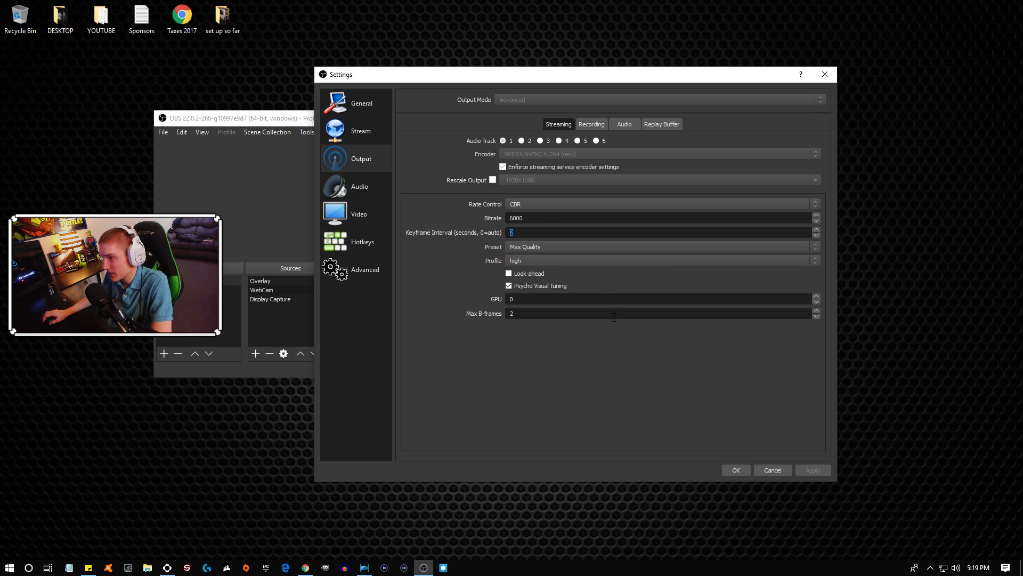
mouse_move(451, 237)
type("2")
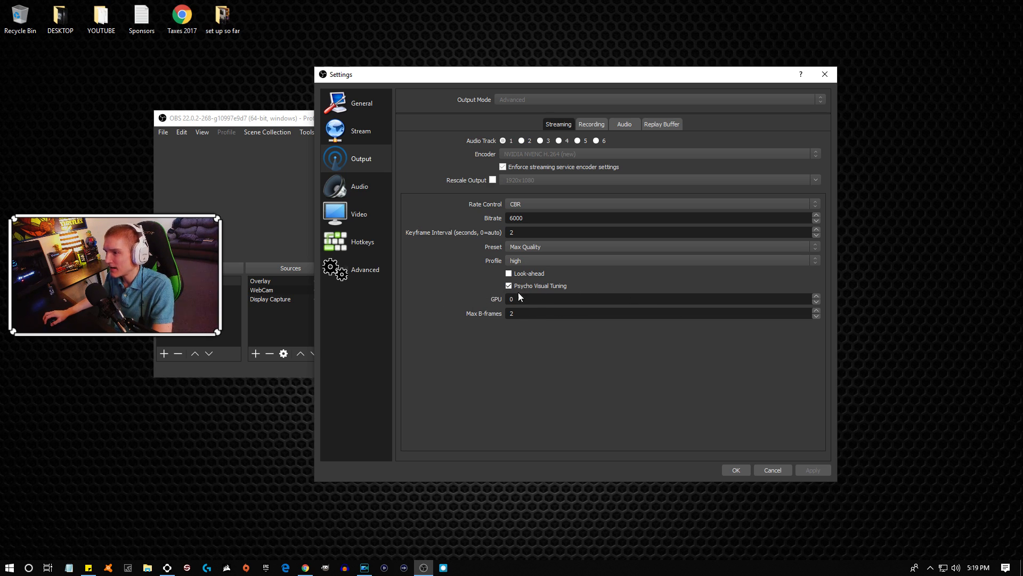
mouse_move(534, 284)
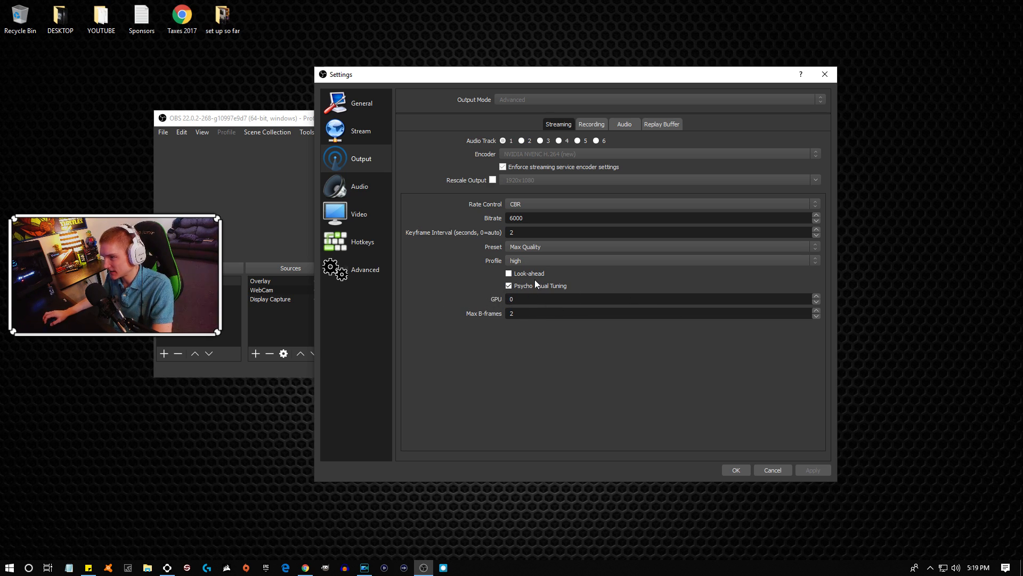
left_click(659, 246)
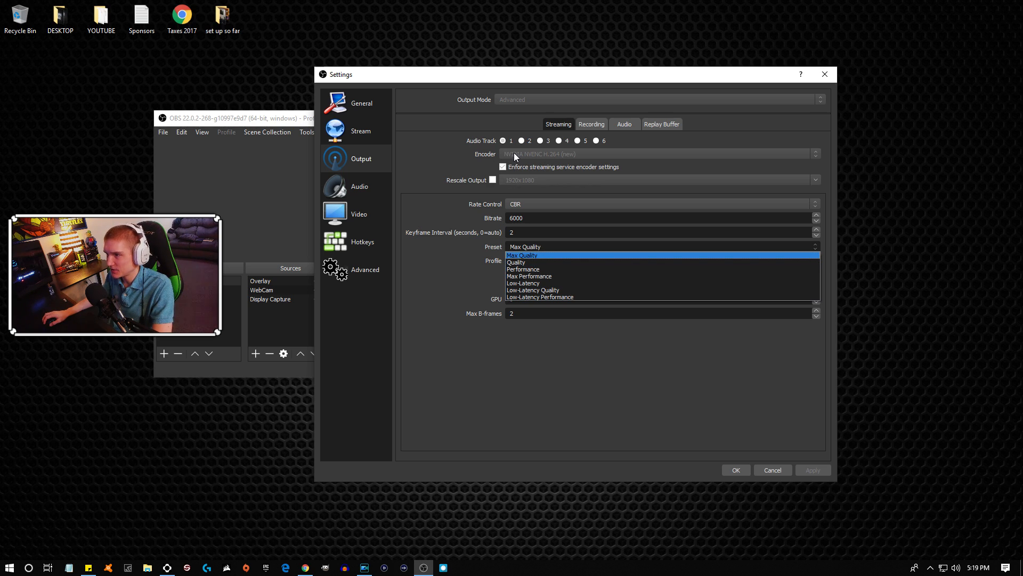
mouse_move(532, 162)
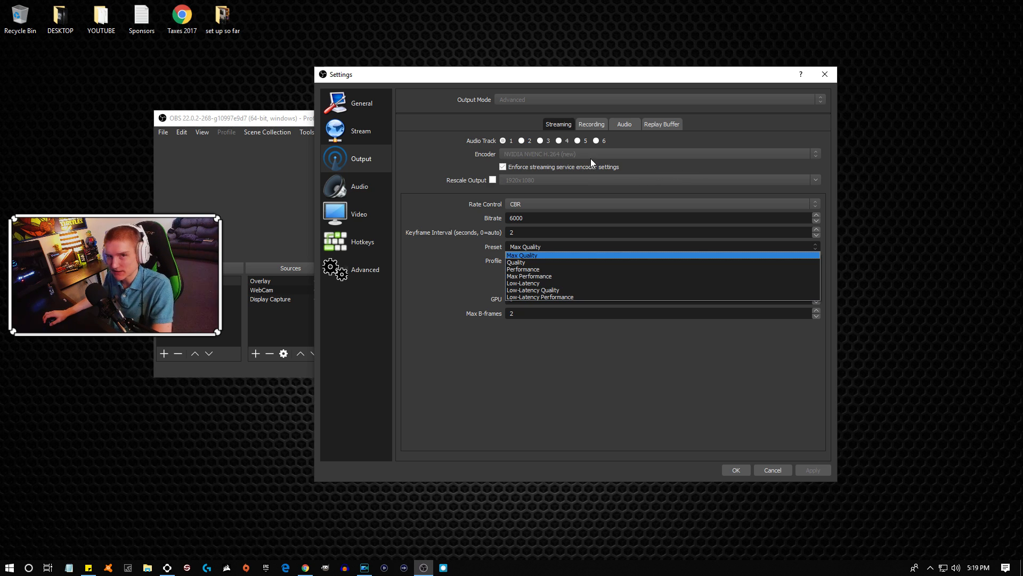
mouse_move(549, 165)
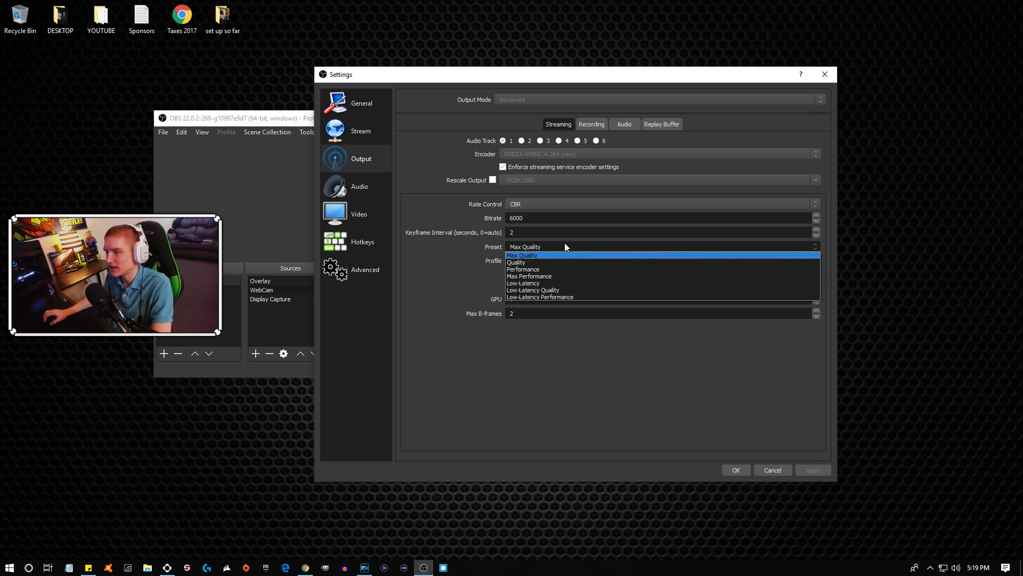
- Keep Max Quality as the NVENC encoder preset and reopen the Preset list
left_click(523, 254)
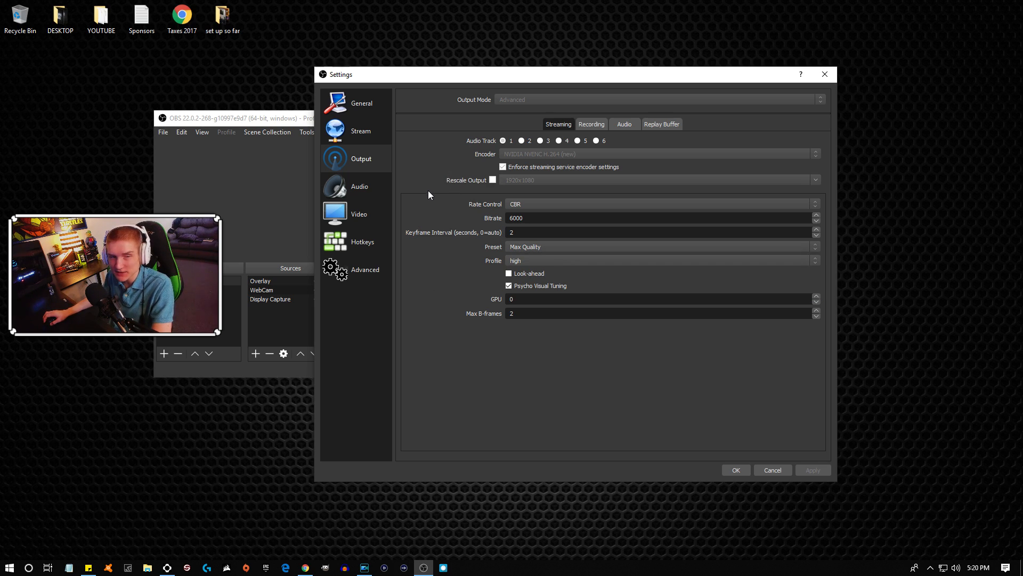
mouse_move(451, 169)
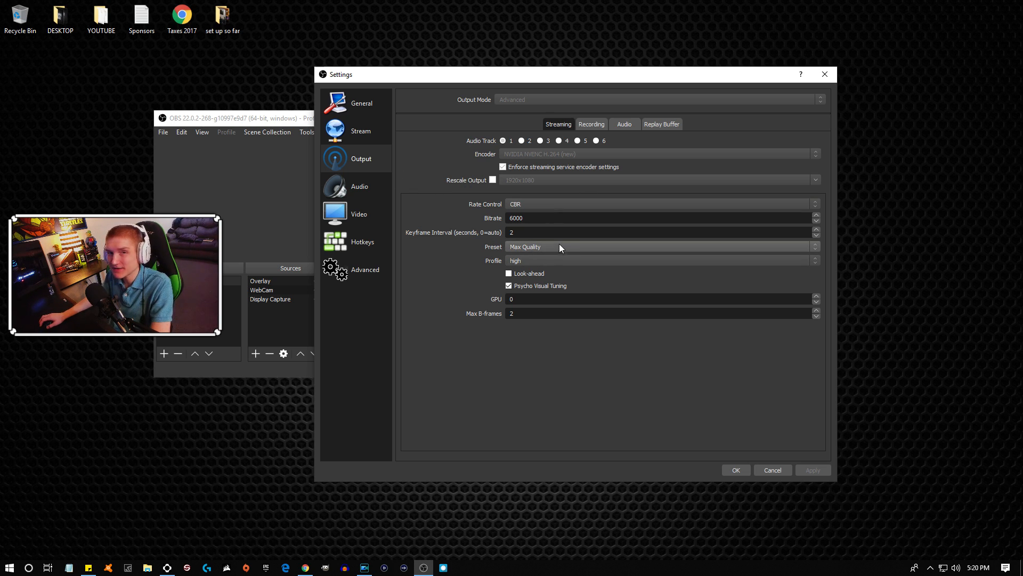
left_click(659, 261)
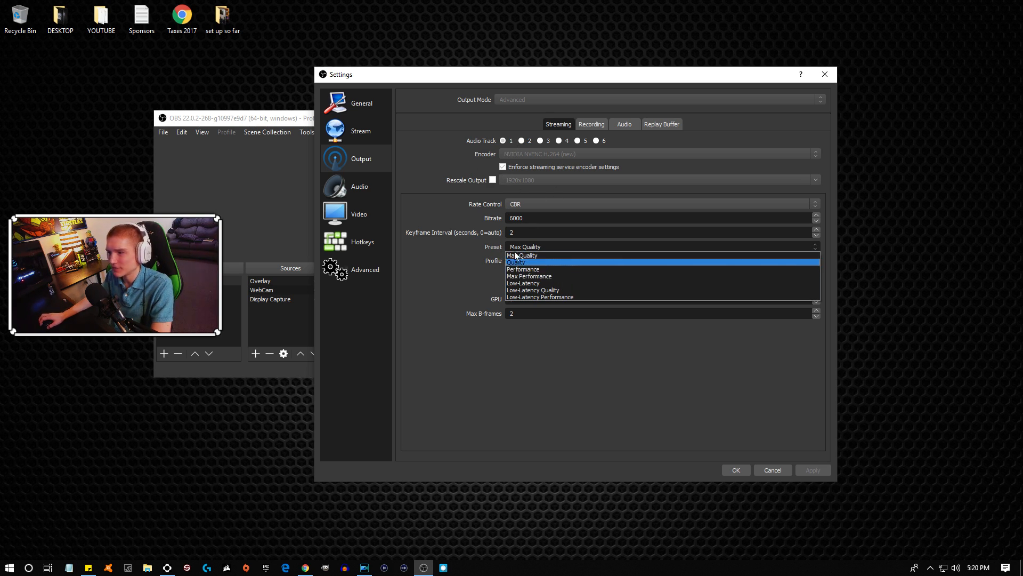
- Choose the streaming encoder preset from the Preset list
left_click(524, 261)
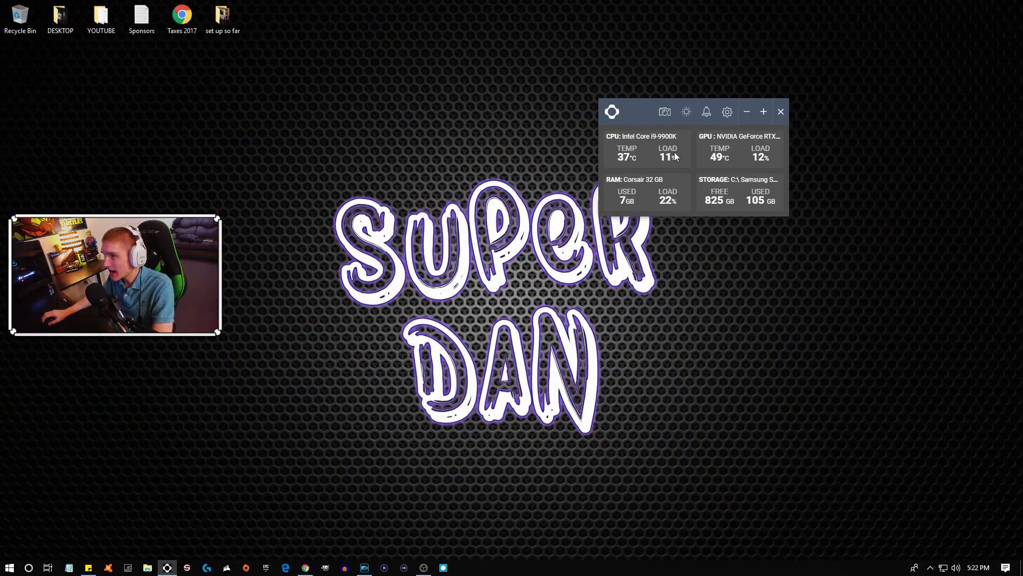
- Expand the NZXT CAM mini widget into the full CPU, GPU, RAM and storage dashboard
left_click(727, 111)
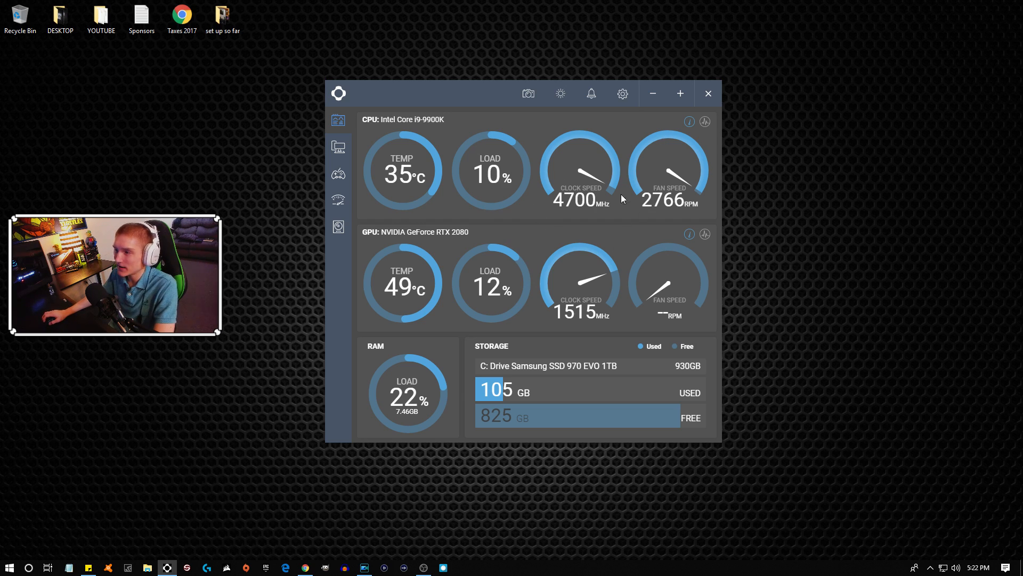
mouse_move(565, 133)
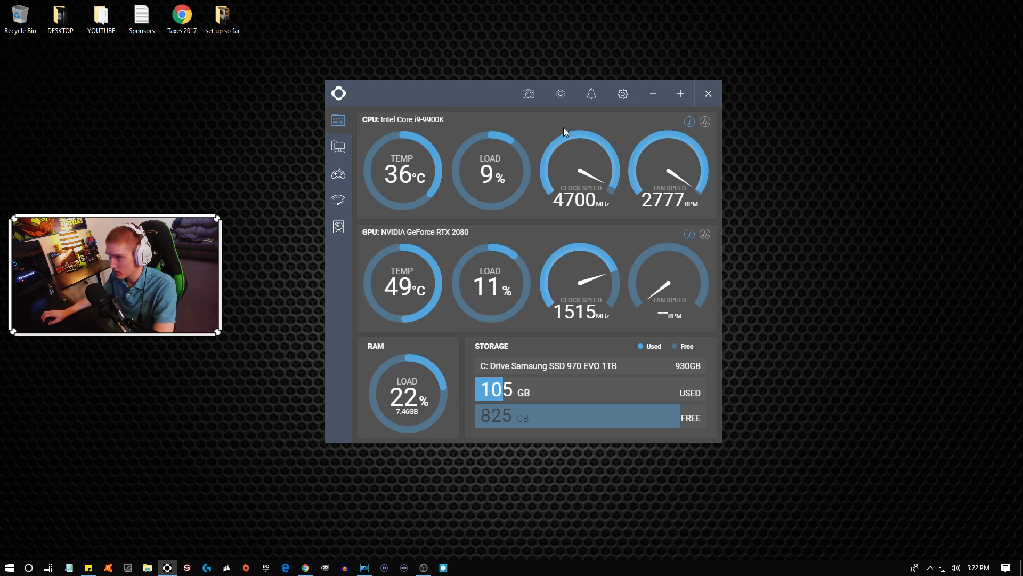
mouse_move(499, 255)
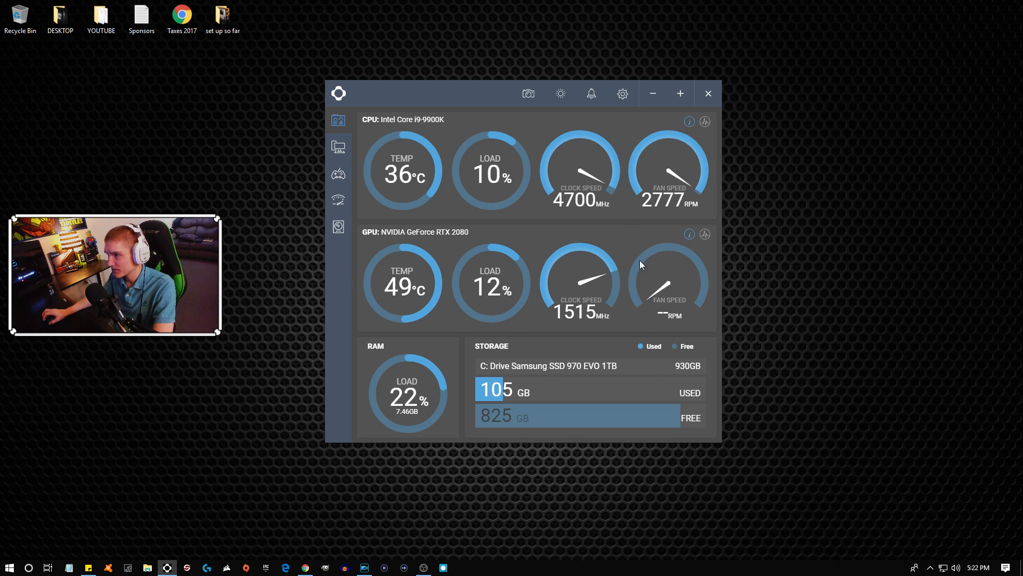
mouse_move(630, 313)
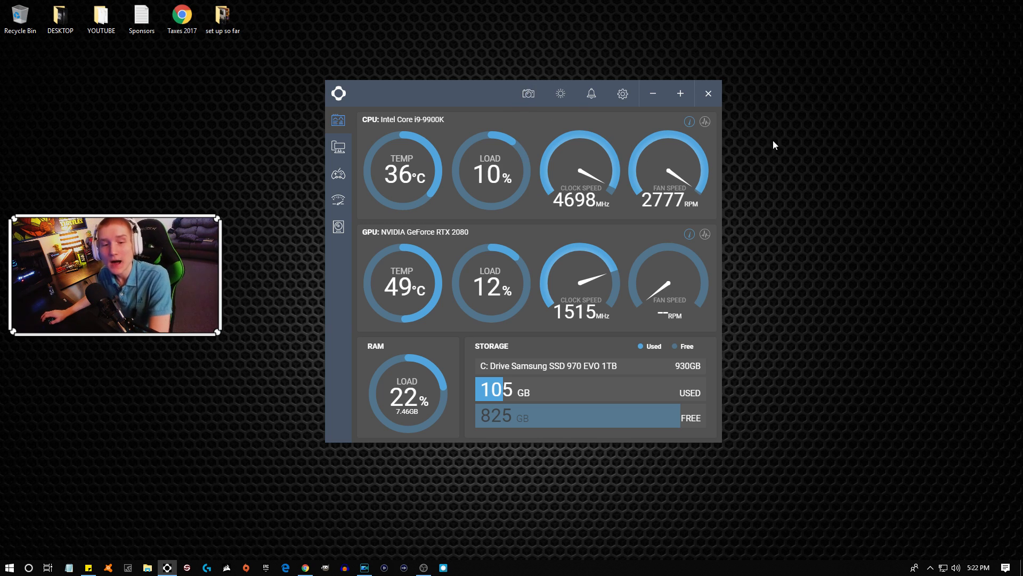
- Close the NZXT CAM monitoring window from its title bar
left_click(620, 94)
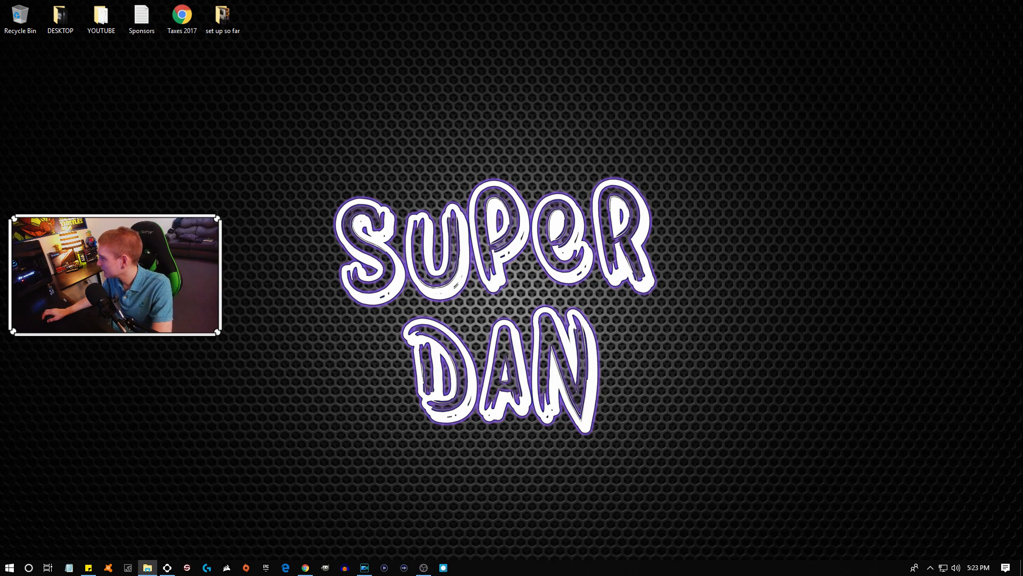
left_click(147, 567)
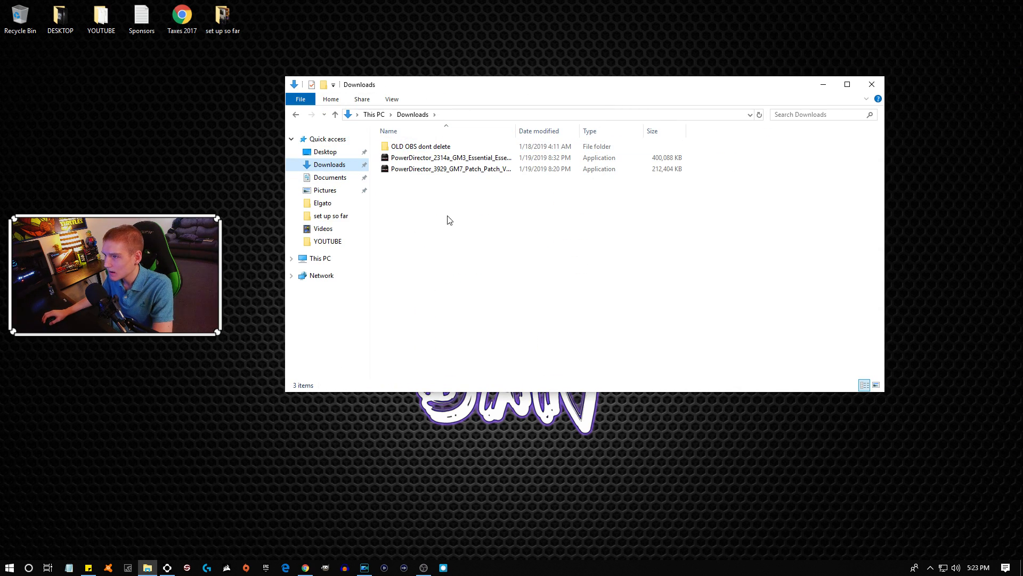
left_click(450, 157)
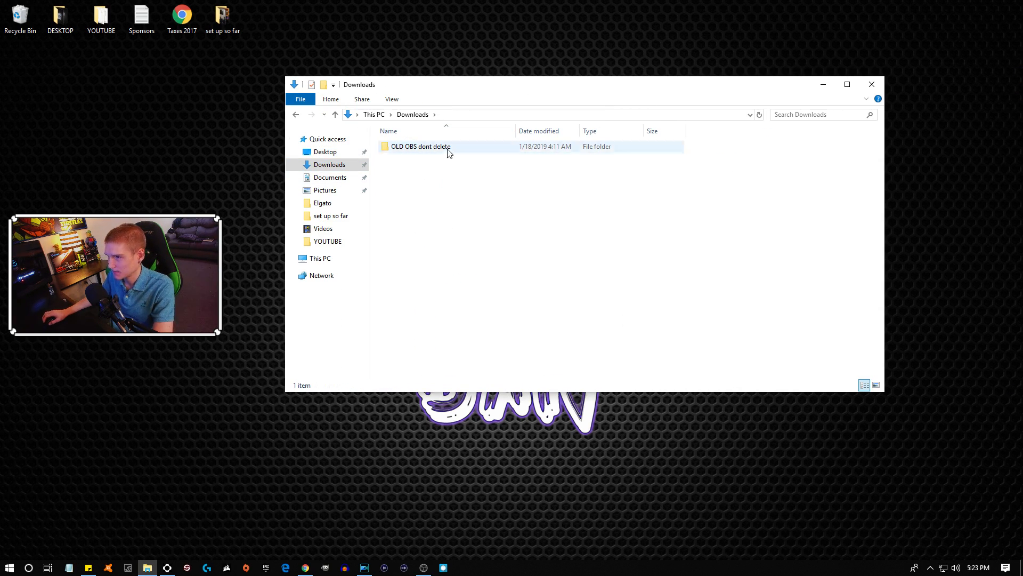
double_click(421, 146)
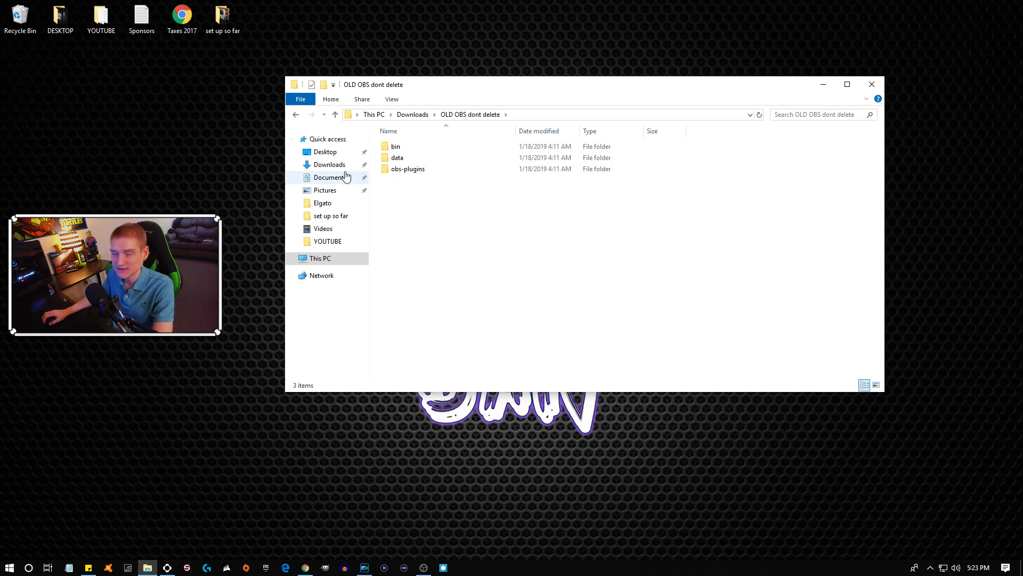
left_click(304, 566)
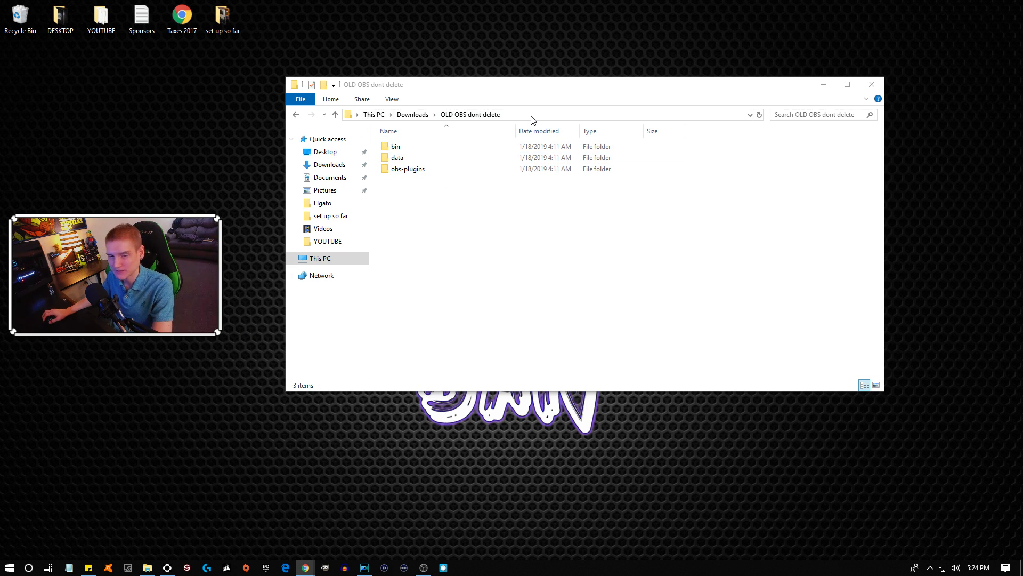
mouse_move(420, 122)
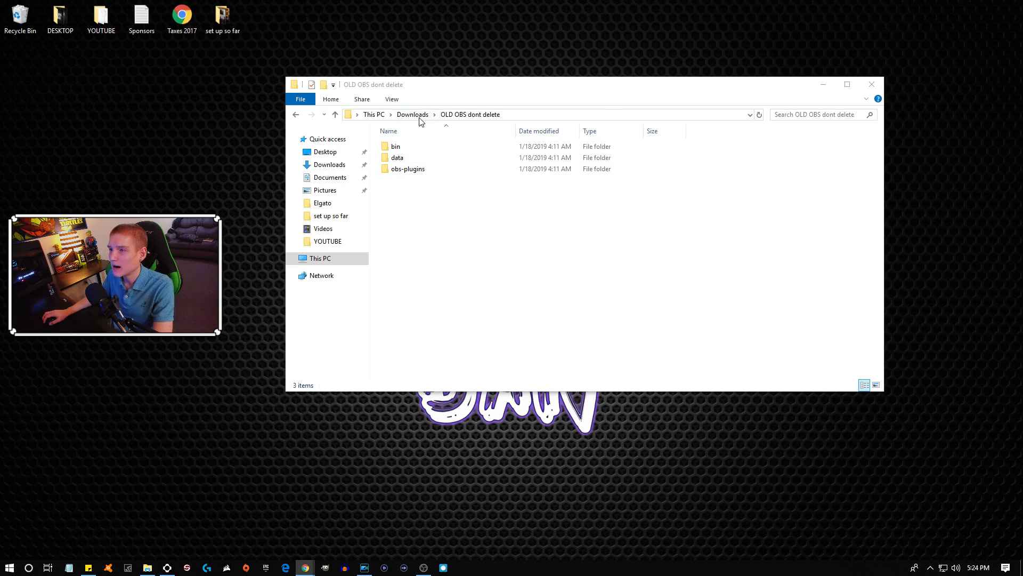
left_click(335, 114)
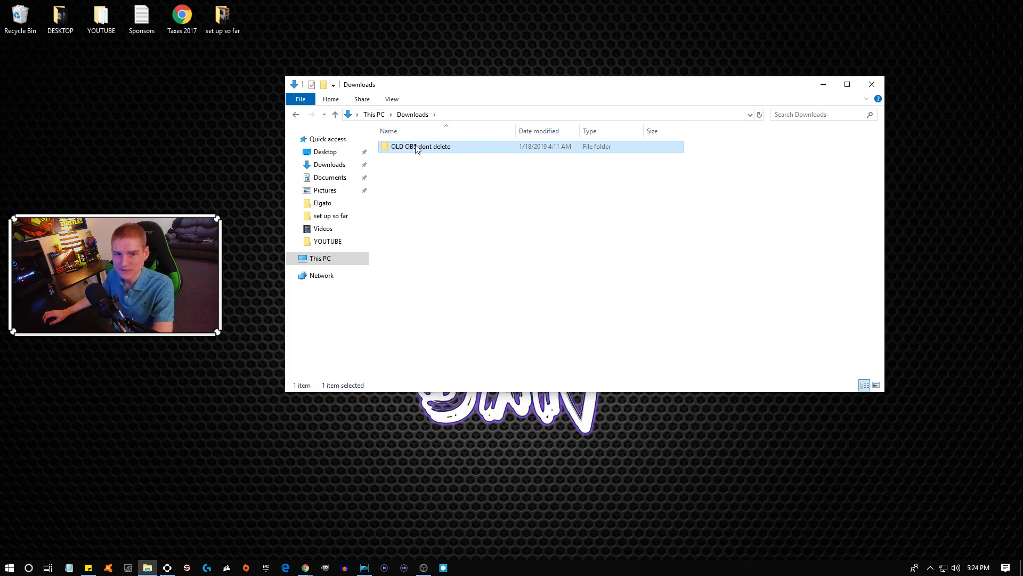
double_click(421, 146)
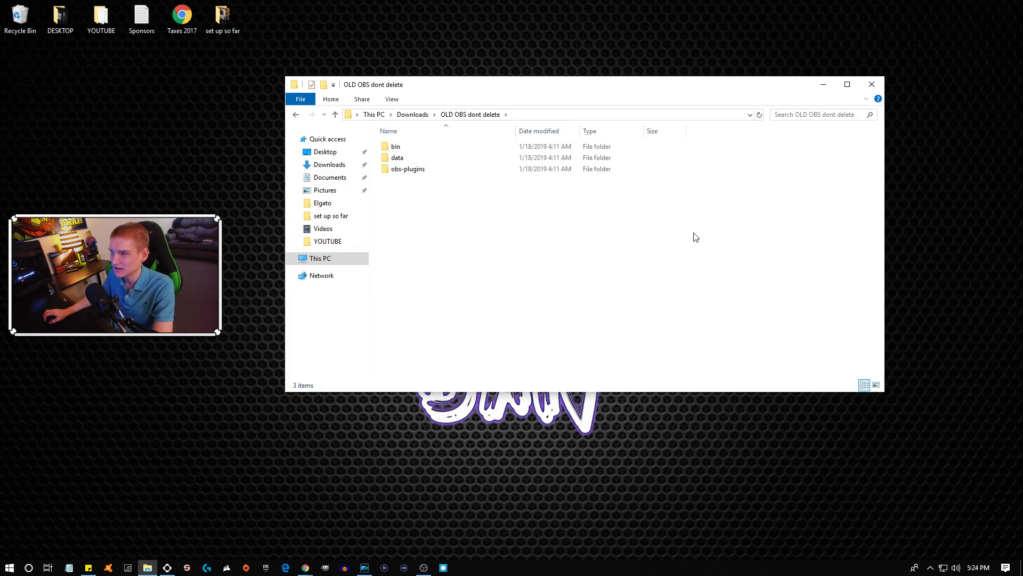
key("ctrl+a")
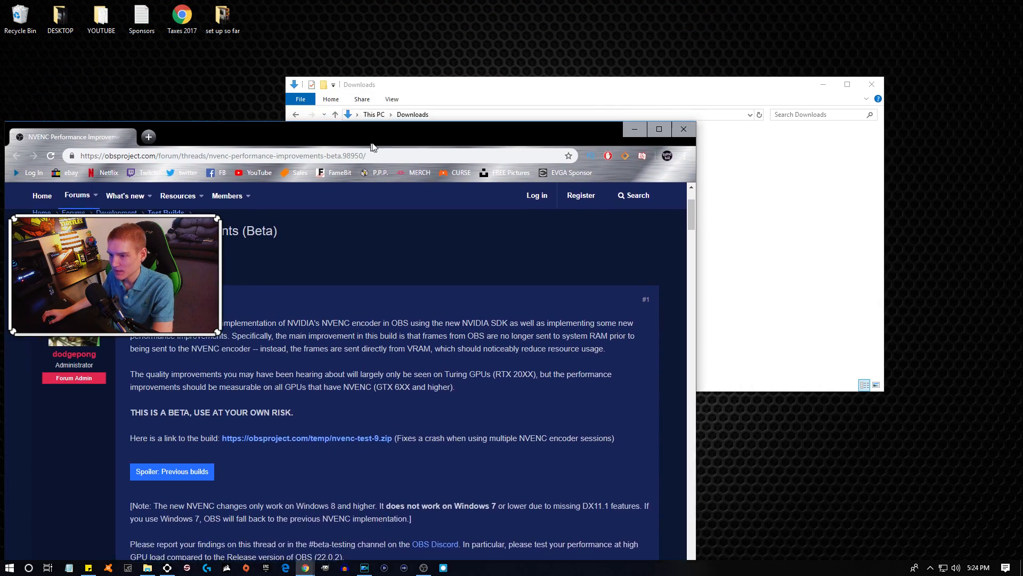
left_click(684, 128)
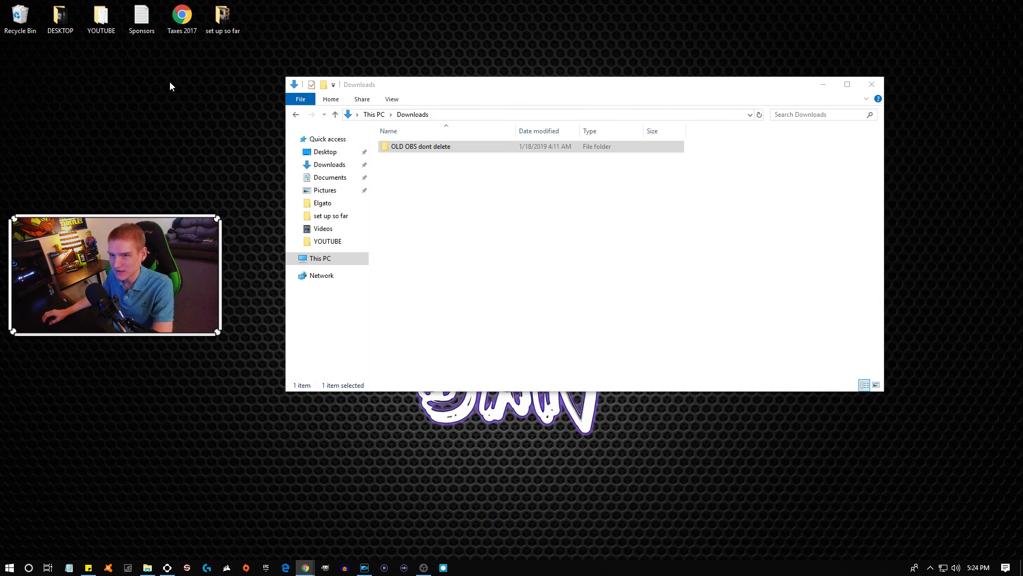
mouse_move(221, 134)
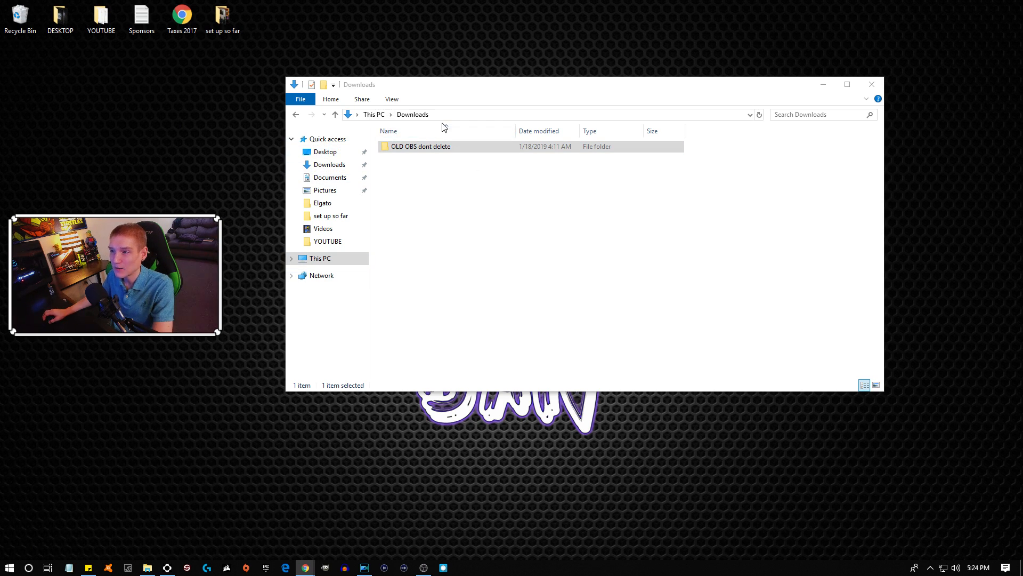
left_click(320, 258)
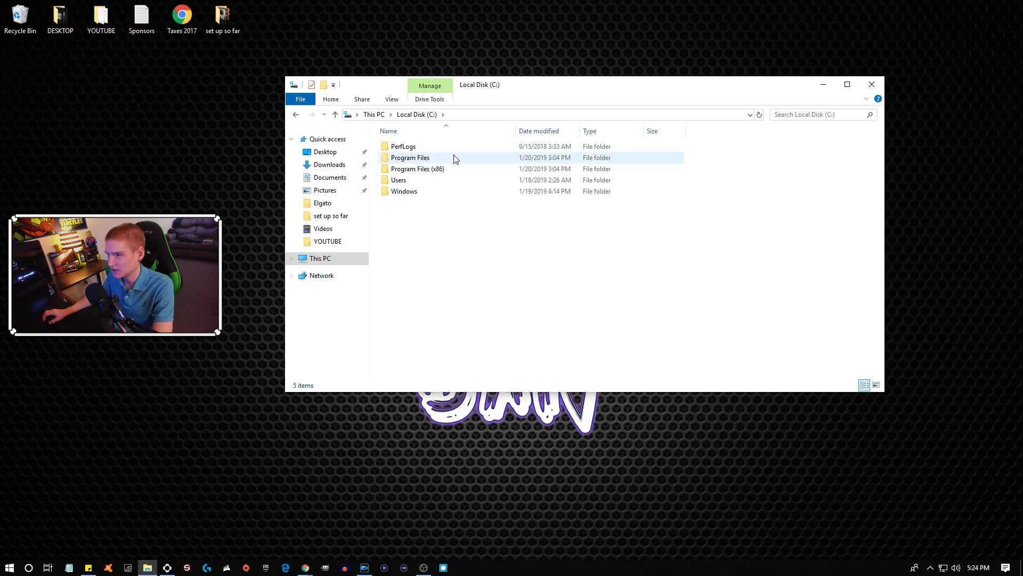
double_click(410, 157)
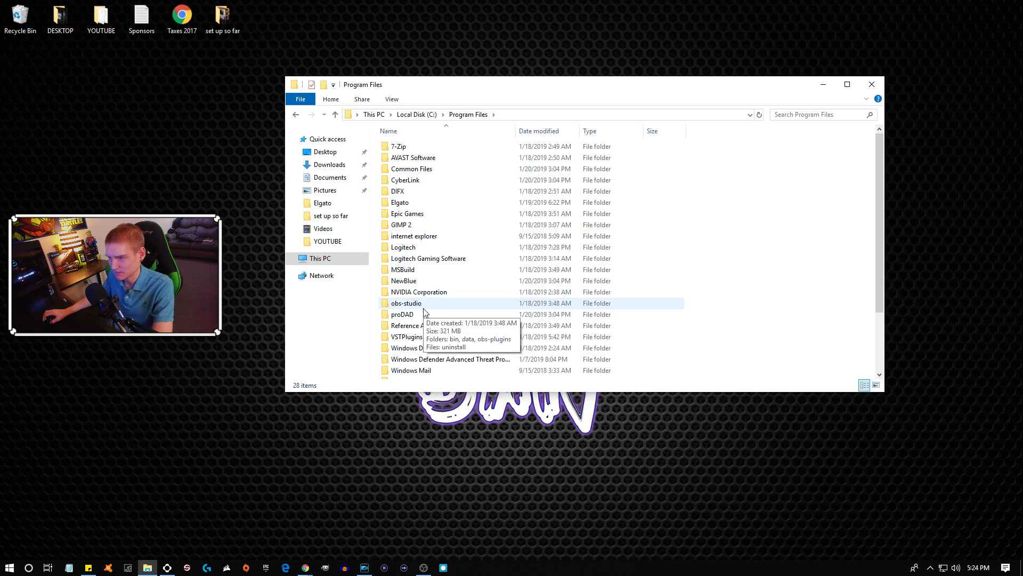
double_click(406, 303)
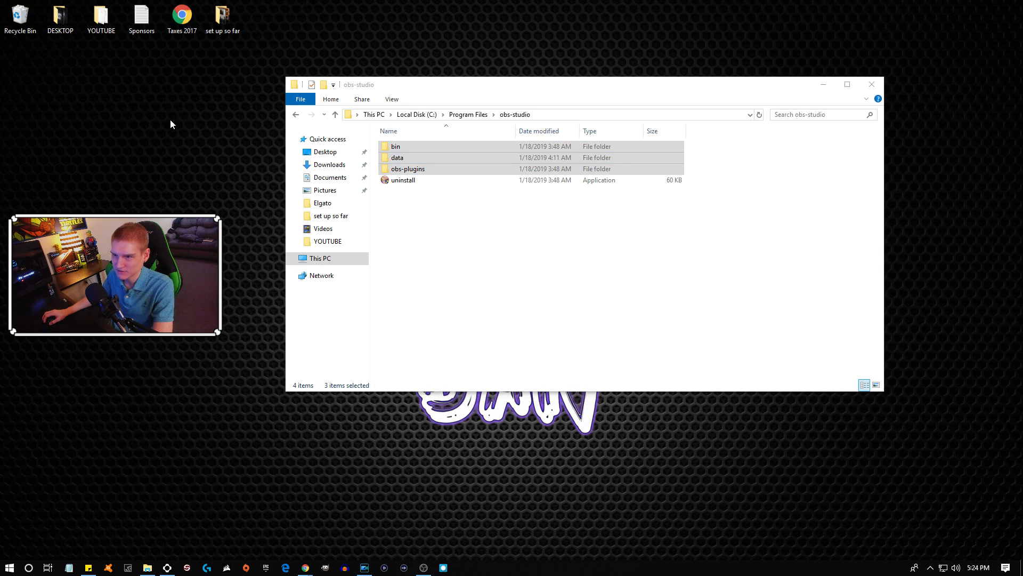
mouse_move(805, 200)
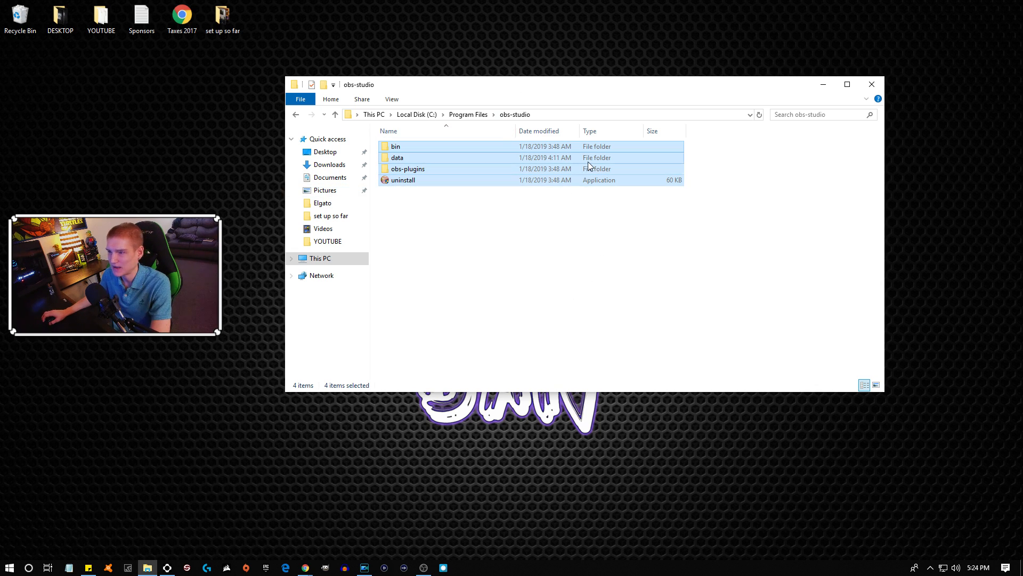
mouse_move(867, 98)
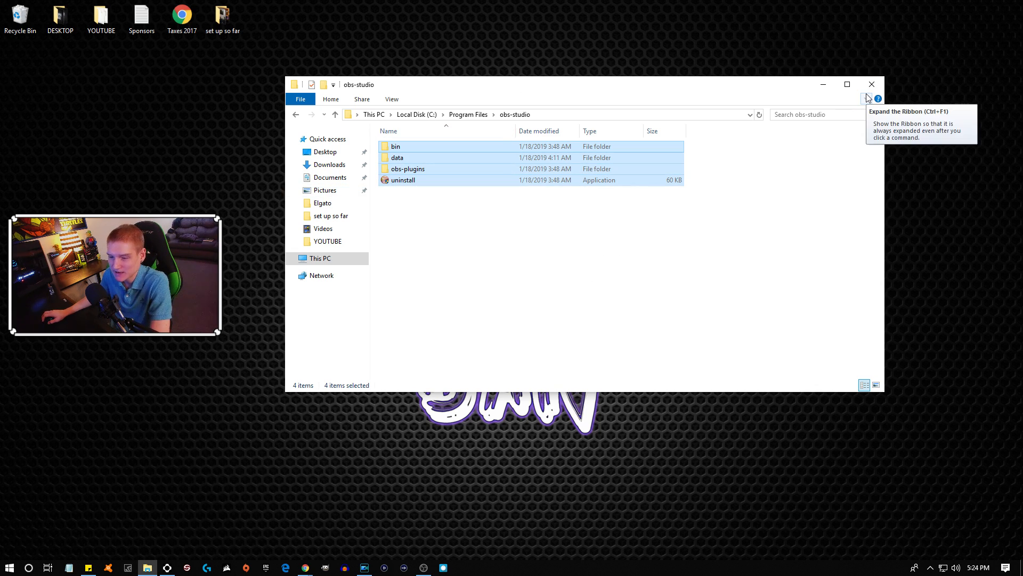
left_click(870, 84)
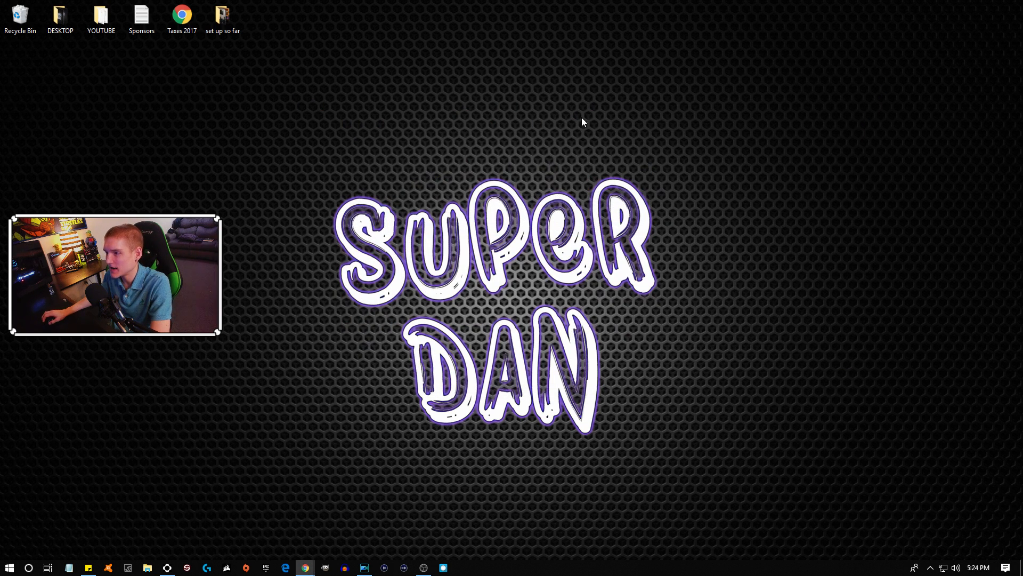
mouse_move(424, 181)
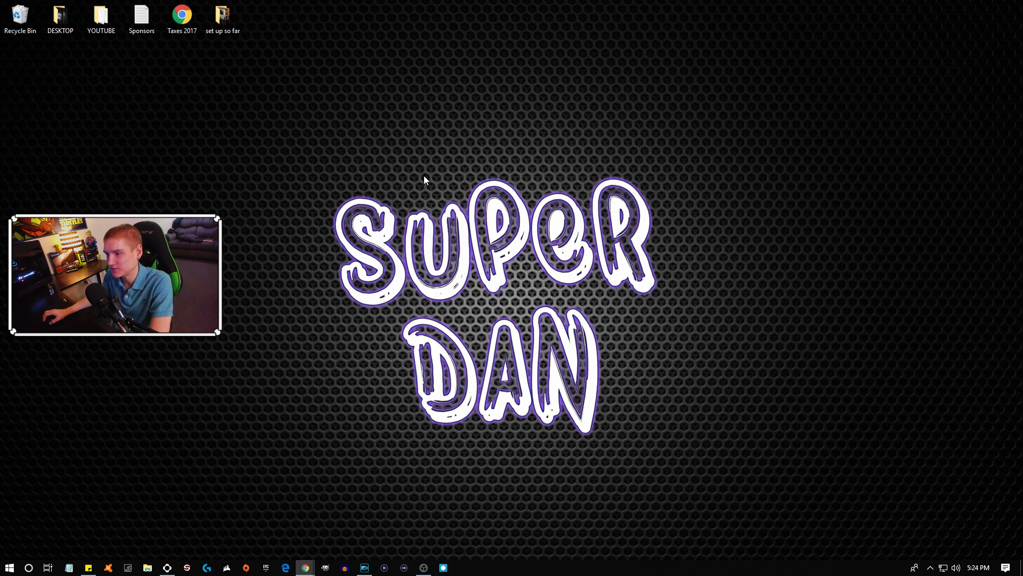